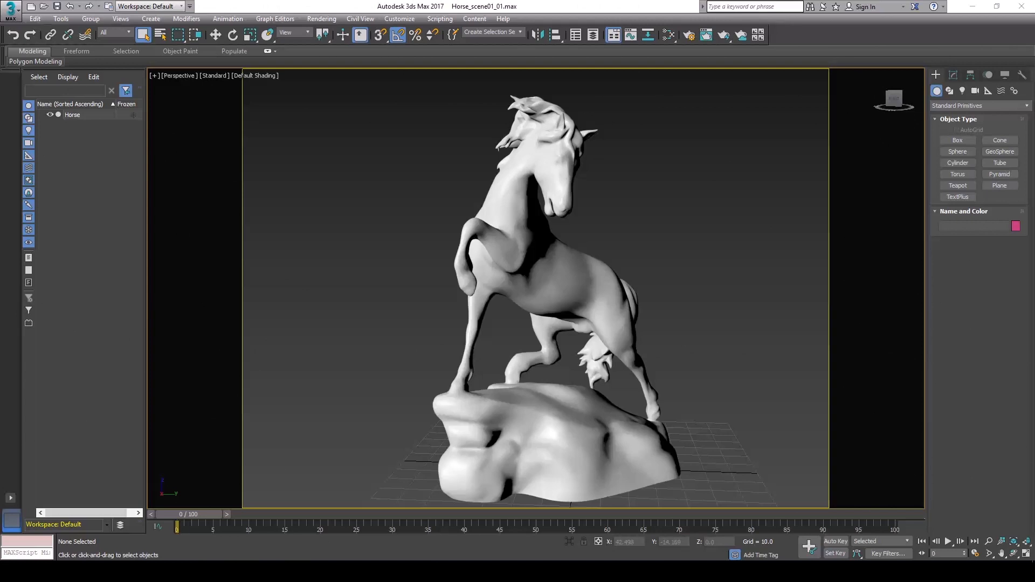
mouse_move(709, 491)
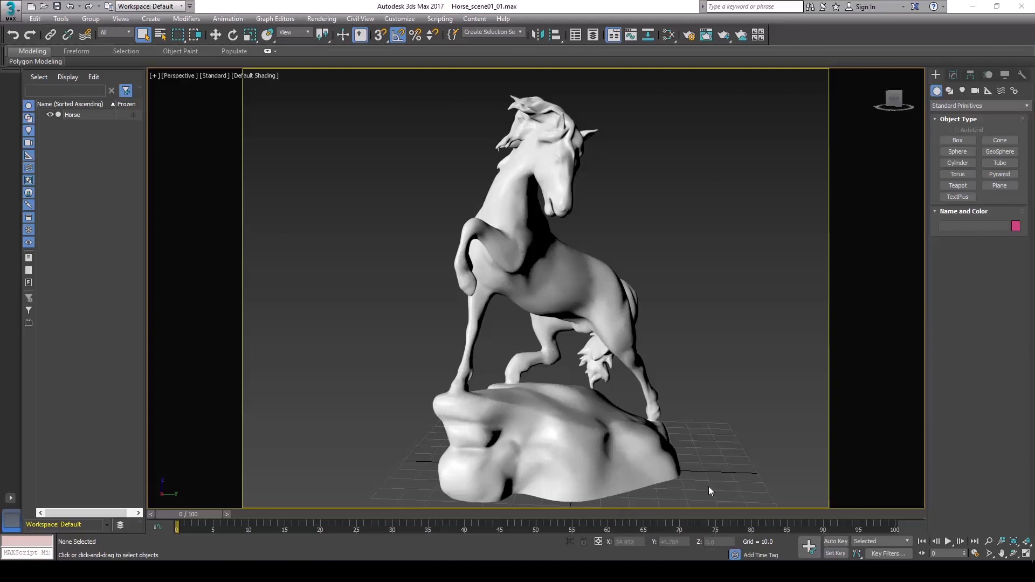
- Orbit the perspective viewport around the horse statue to view it from below
left_click_drag(709, 490, 662, 361)
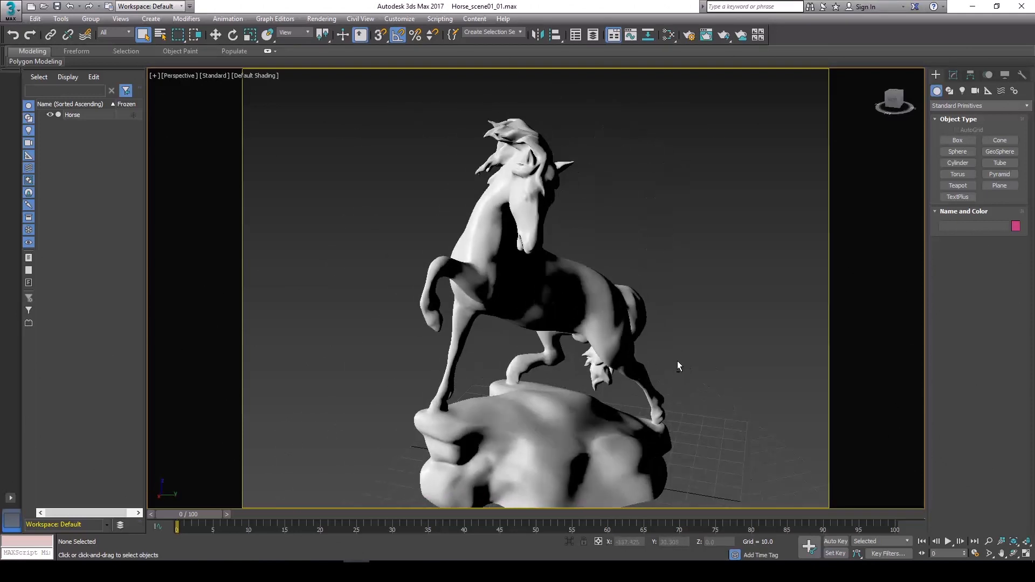
left_click_drag(680, 366, 713, 371)
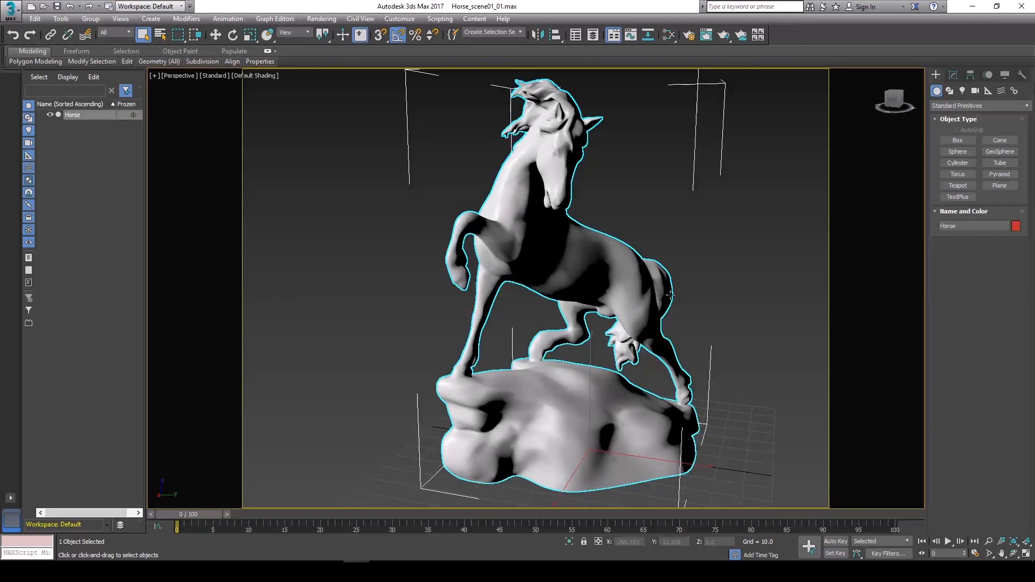
left_click_drag(670, 295, 639, 400)
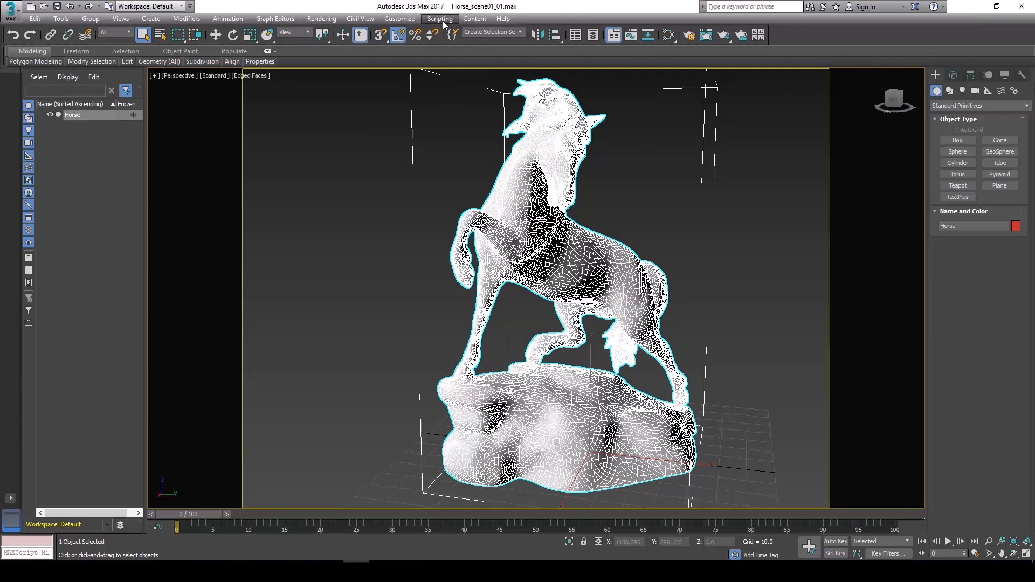
- Run the FractureVoronoi_v1.1 script from the scripts folder
left_click(439, 19)
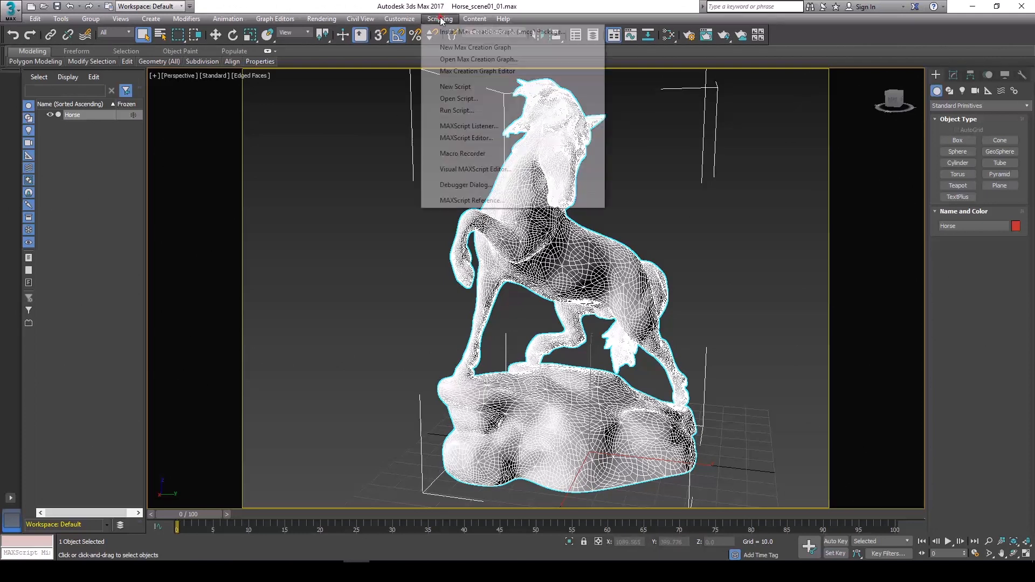
left_click(459, 98)
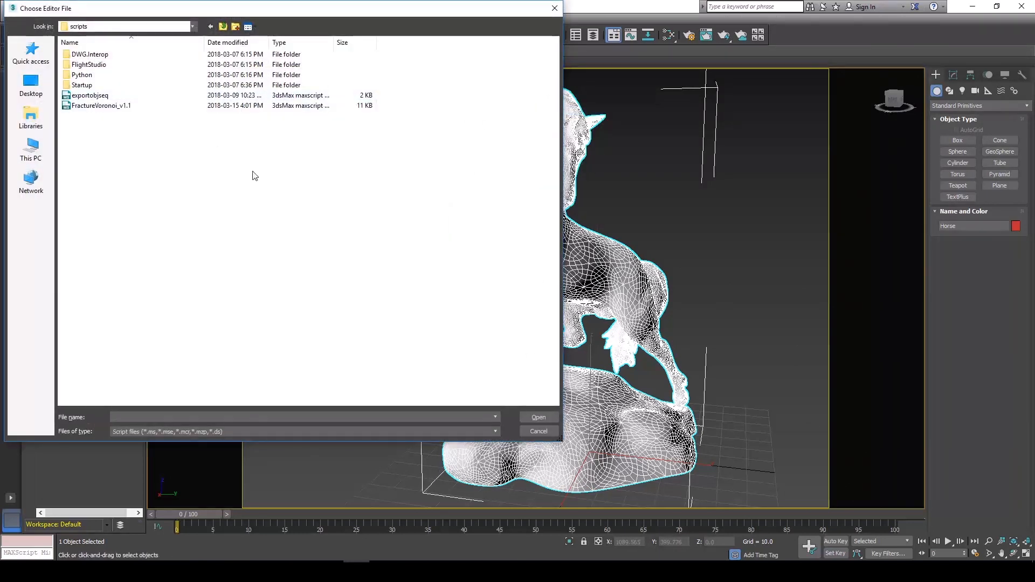
left_click(103, 106)
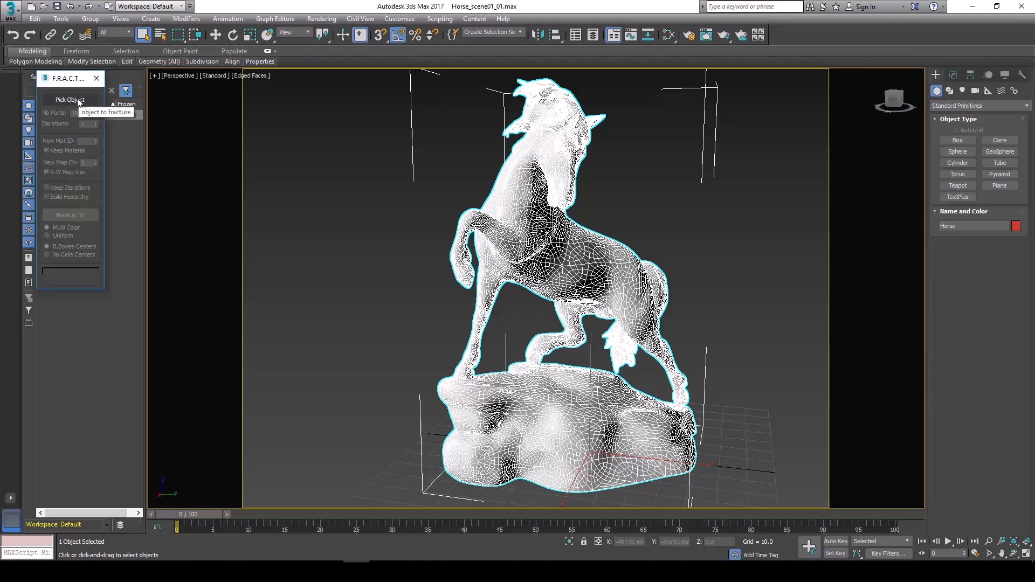
- Pick Horse, set 20 parts over 3 iterations, and break it into 8000 pieces
left_click(70, 100)
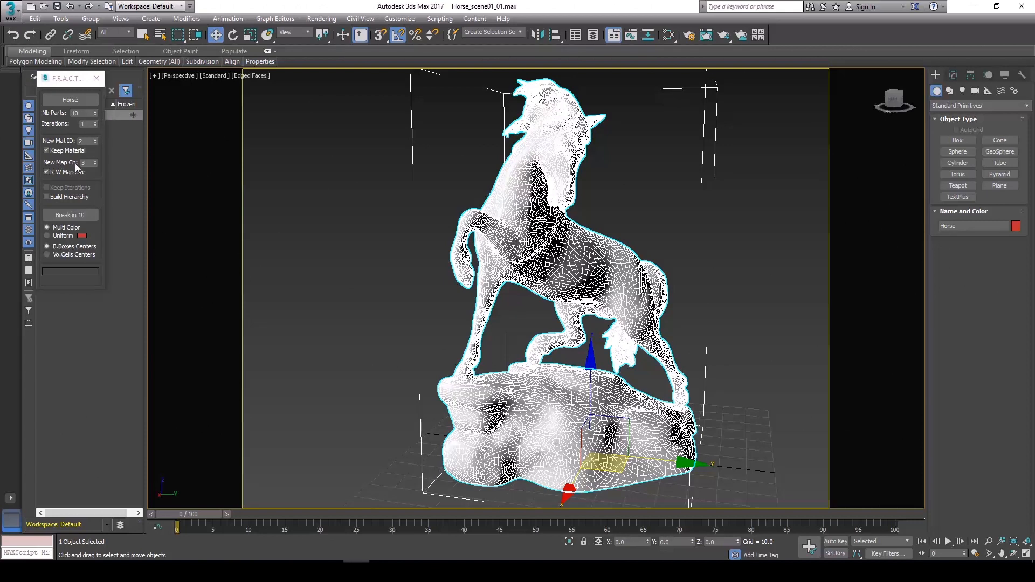
left_click(80, 113)
type("20")
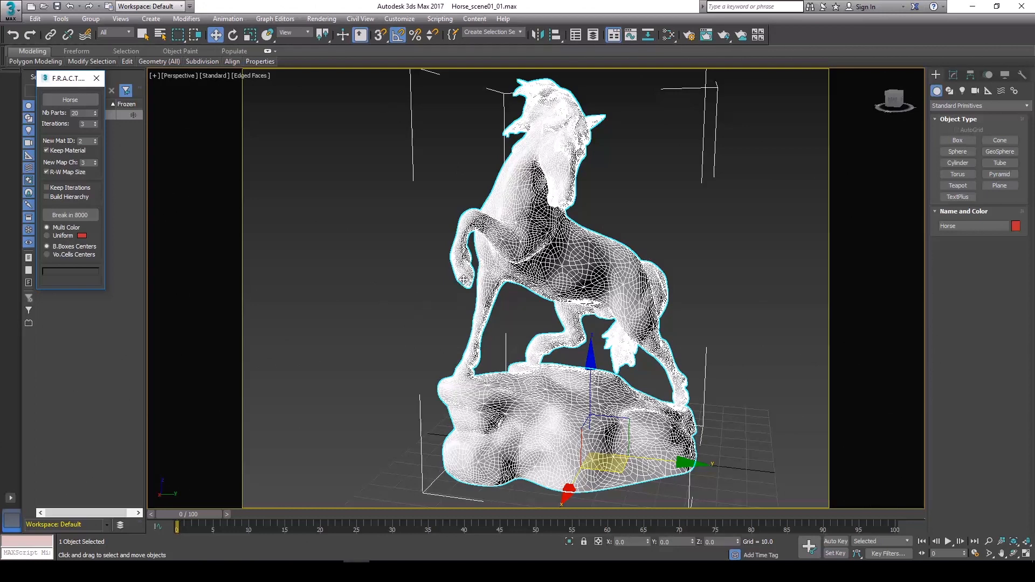
mouse_move(126, 290)
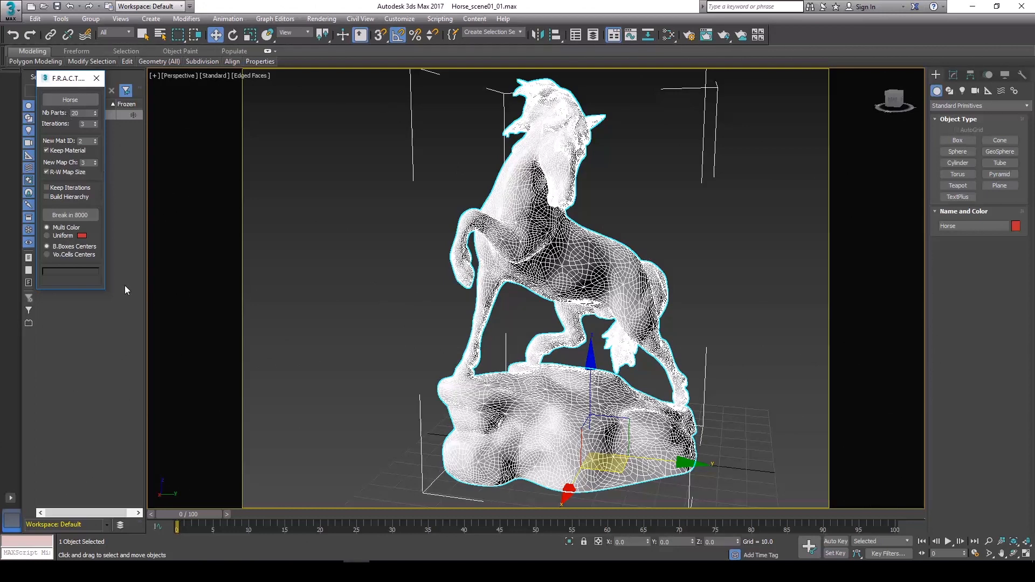
left_click(70, 215)
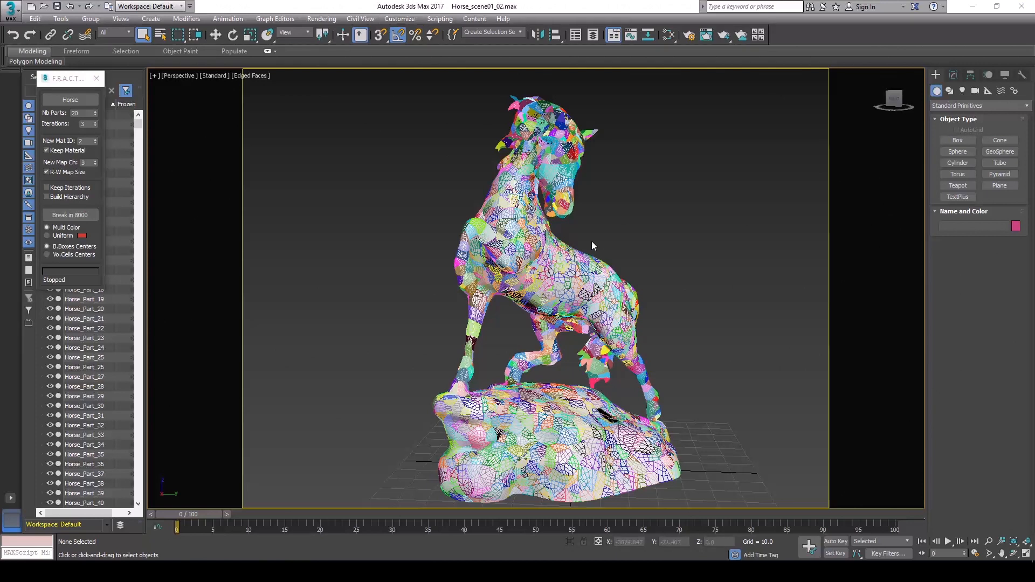
mouse_move(587, 220)
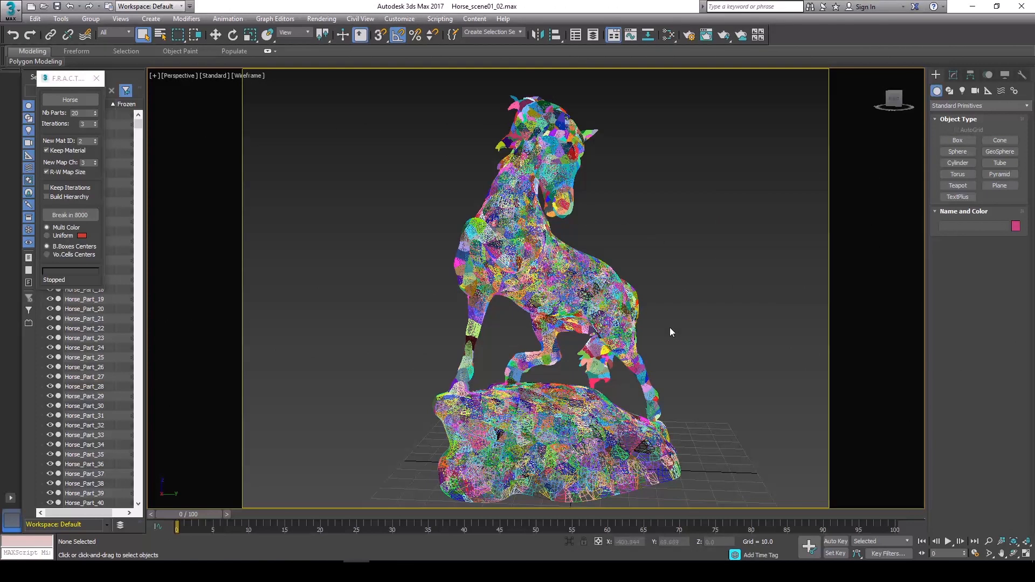
- Export all selected fragments as HorseFractured OBJ into the tutorial folder
left_click_drag(670, 332, 619, 417)
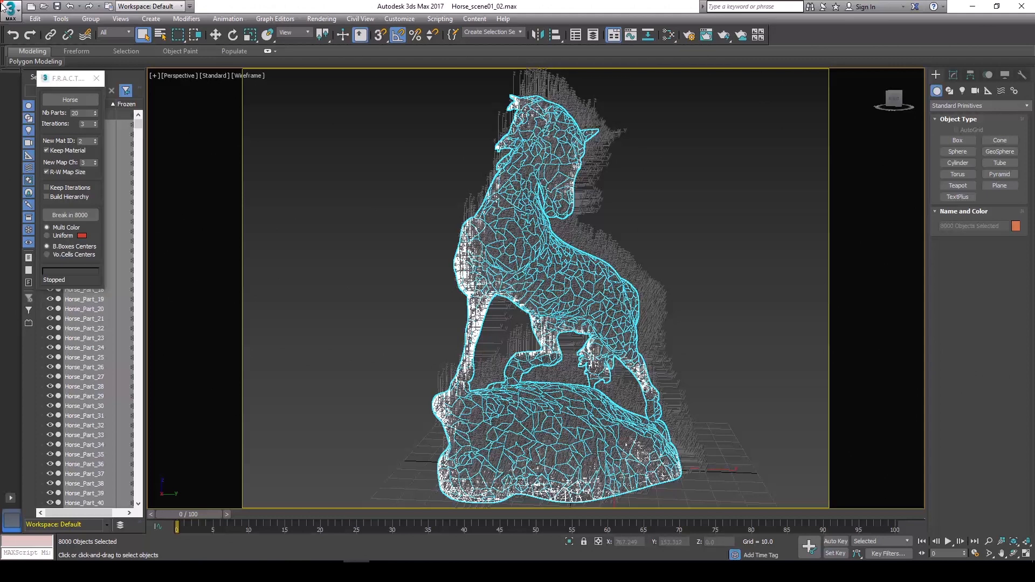
left_click(10, 9)
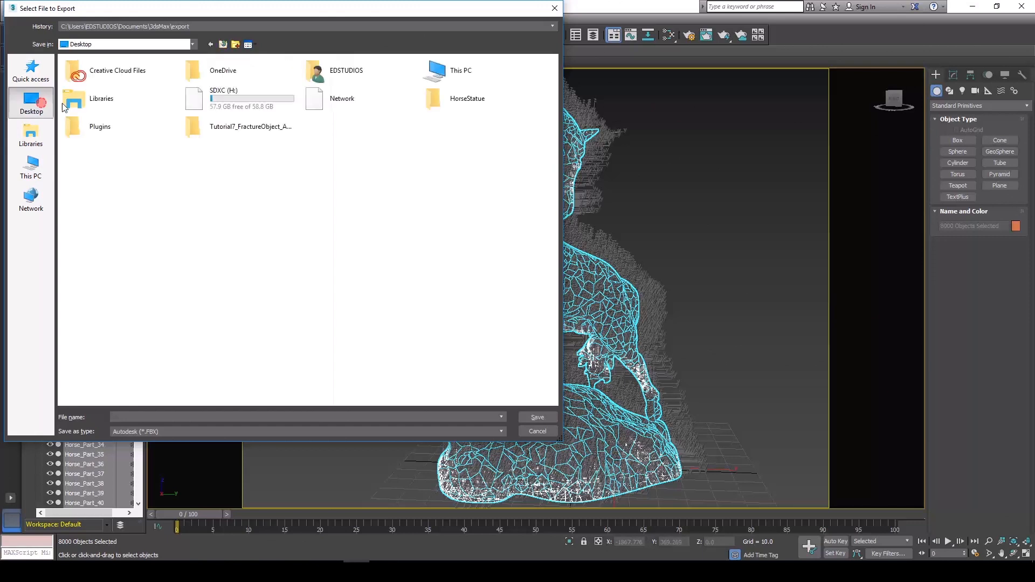
double_click(250, 126)
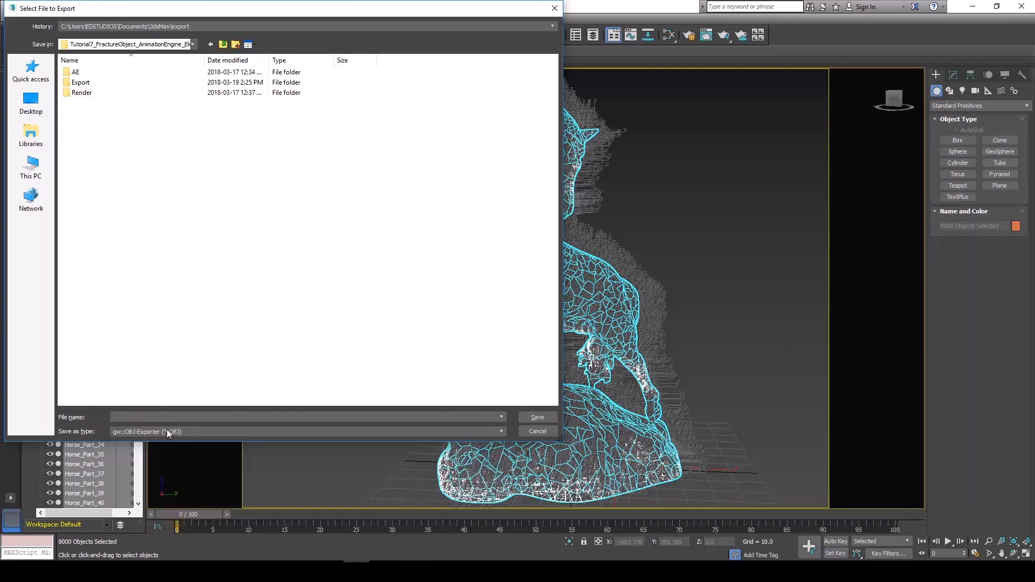
type("Ho")
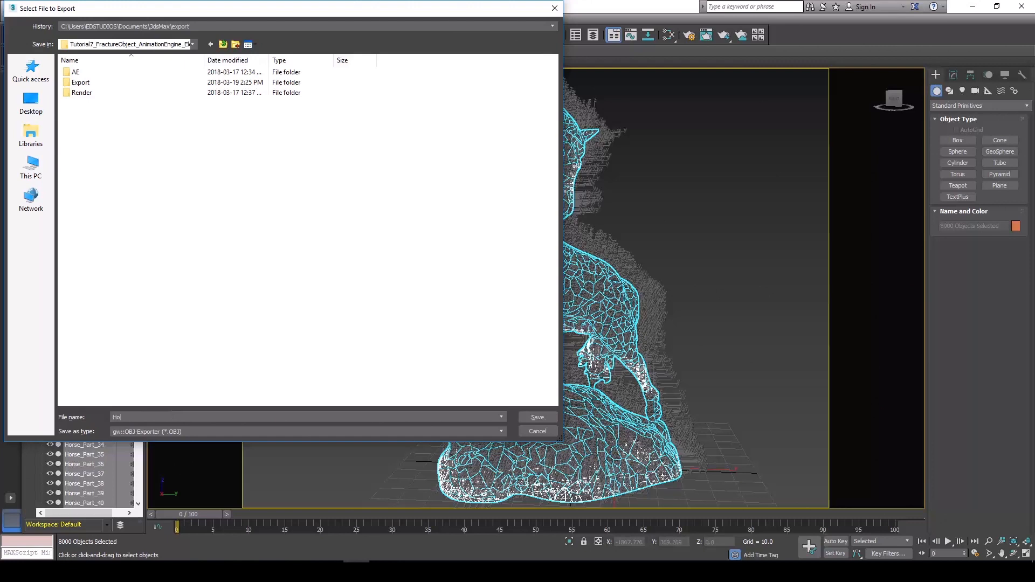
type("HorseFractured")
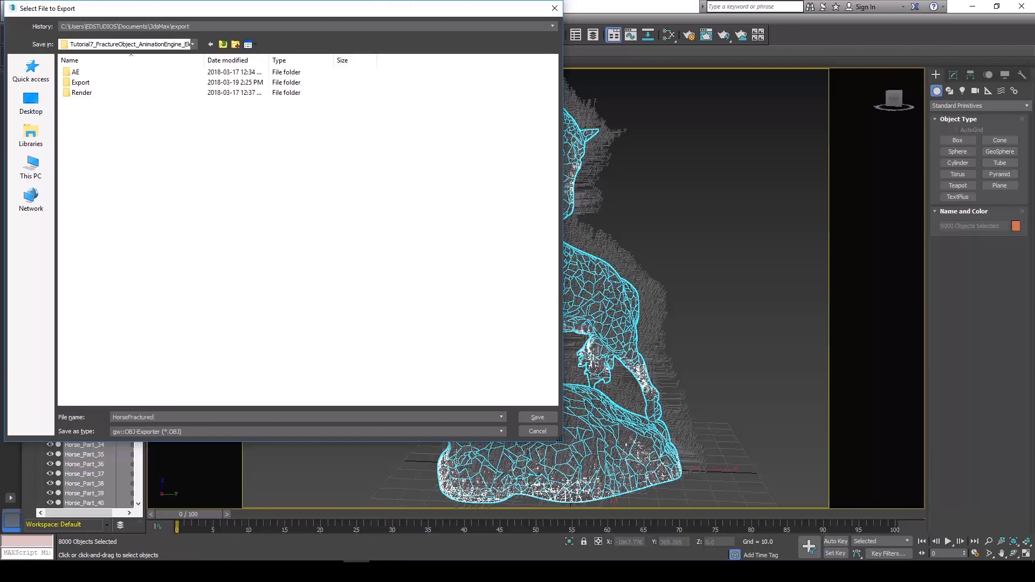
left_click(536, 417)
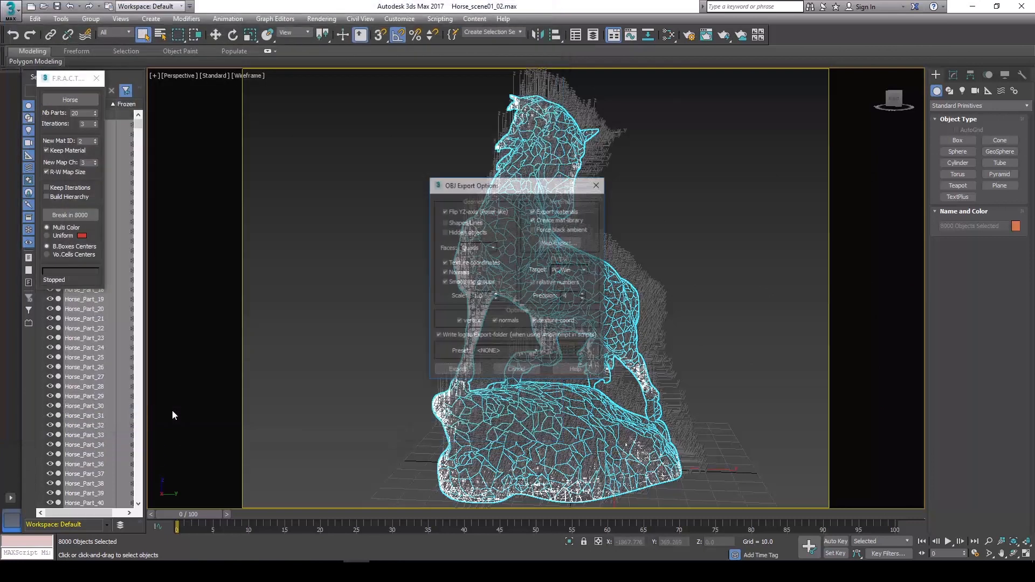
left_click(457, 368)
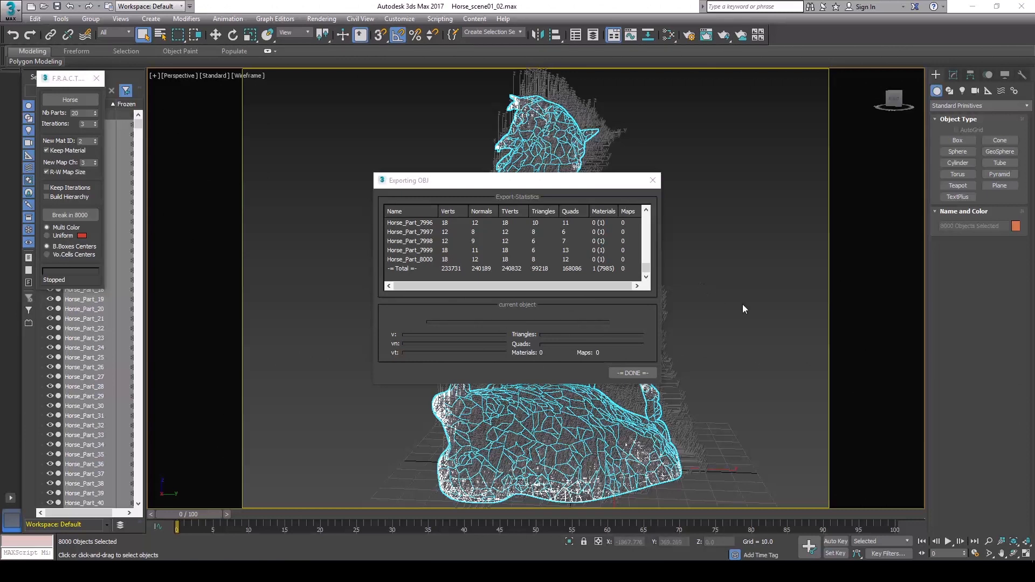
mouse_move(916, 296)
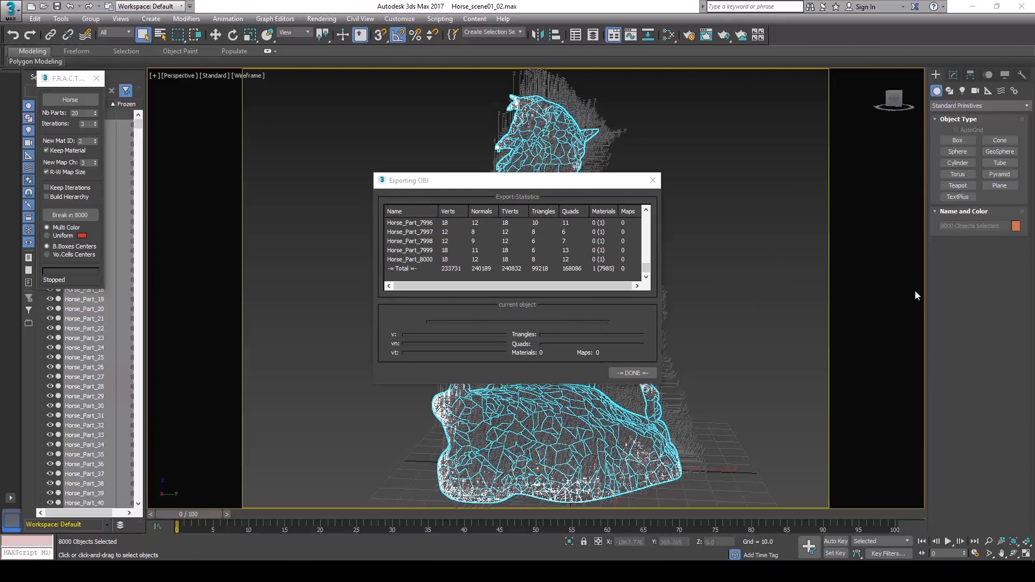
mouse_move(729, 414)
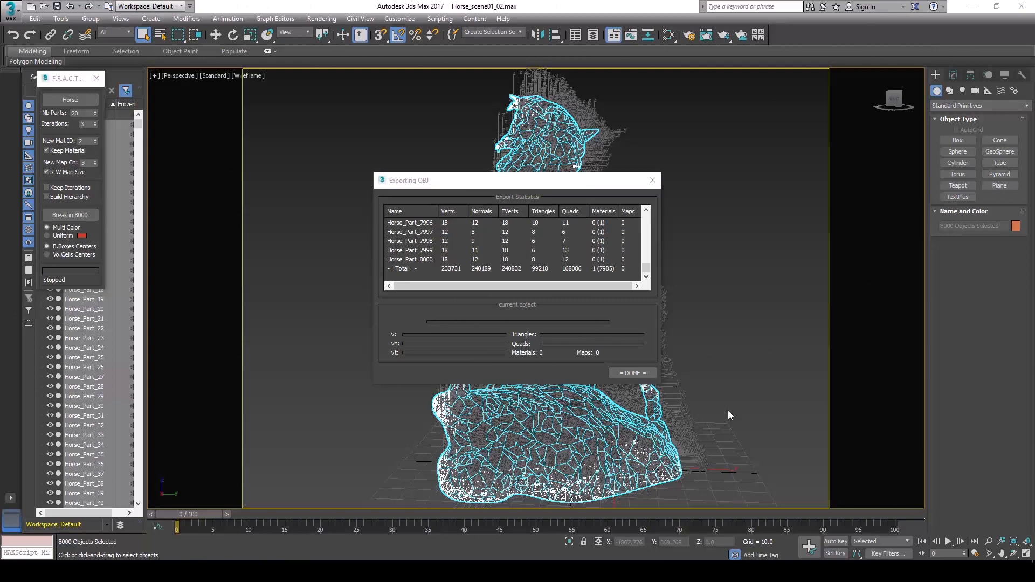
mouse_move(845, 423)
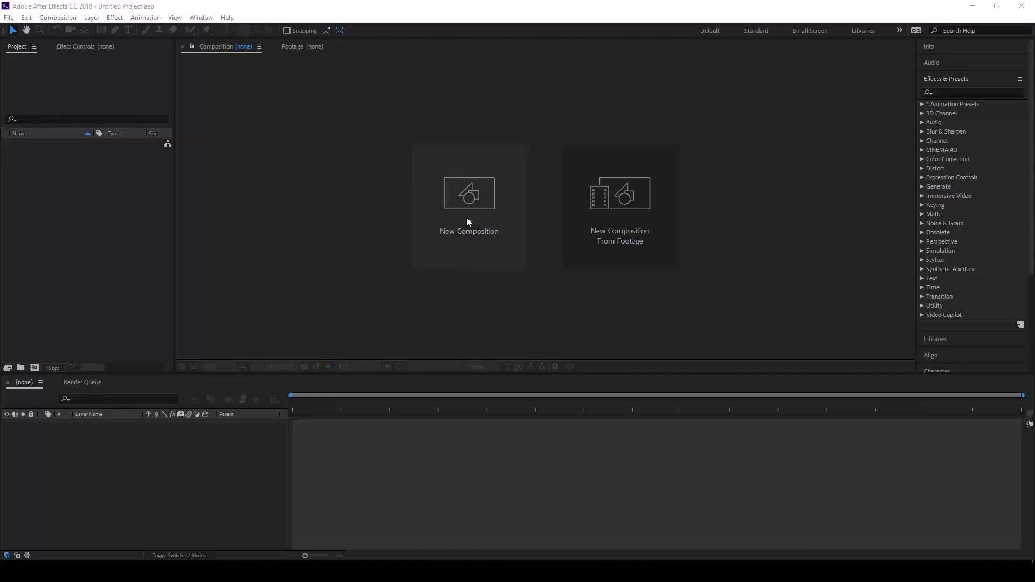
- Create the Main composition and add a solid layer named ELE
left_click(468, 193)
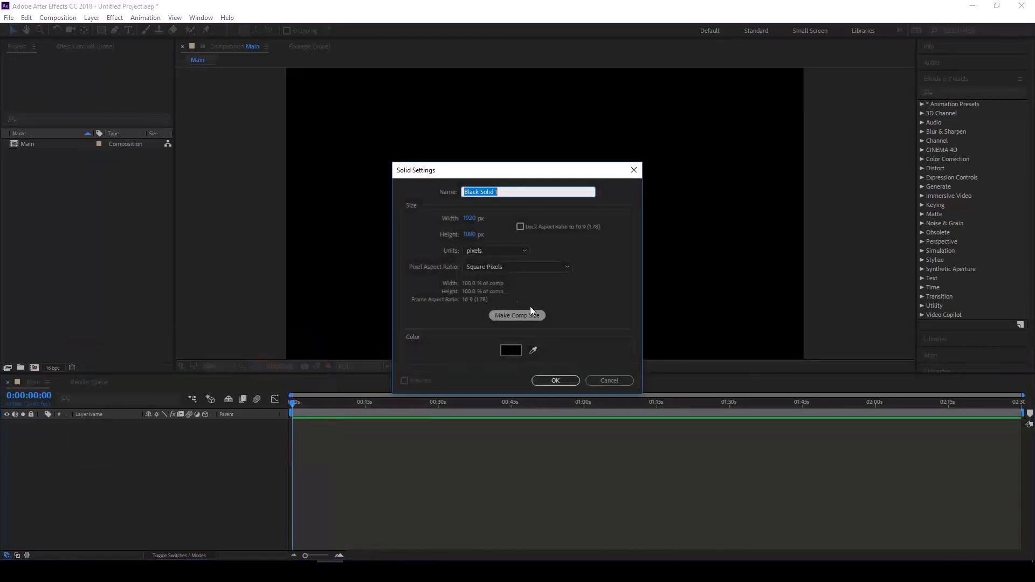
type("ELE")
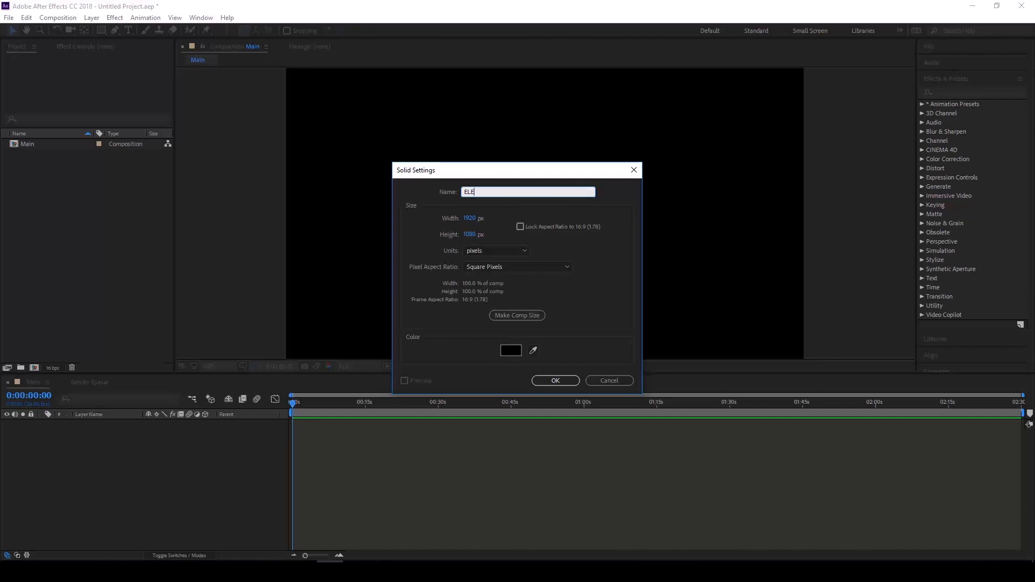
left_click(113, 17)
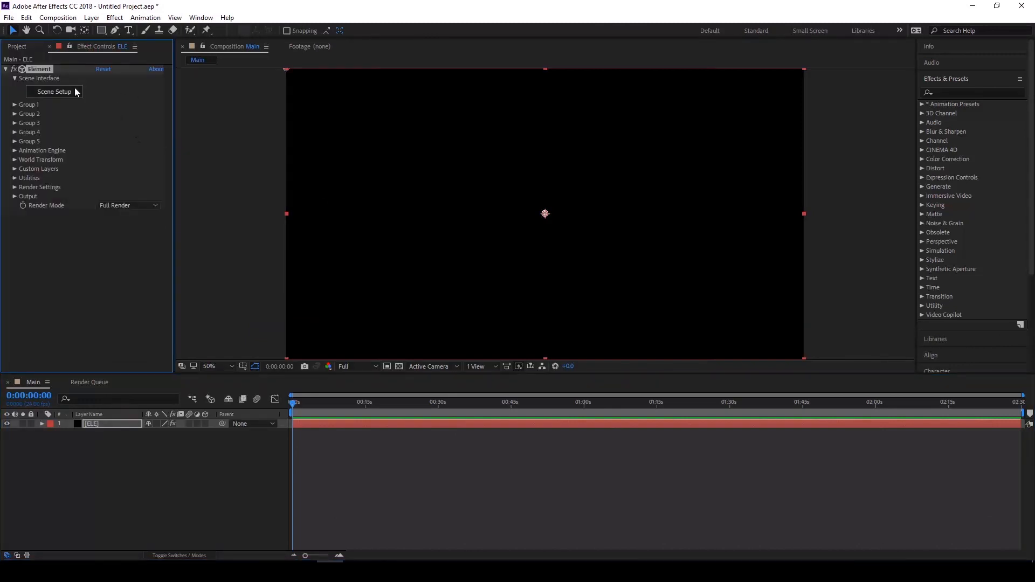
mouse_move(467, 130)
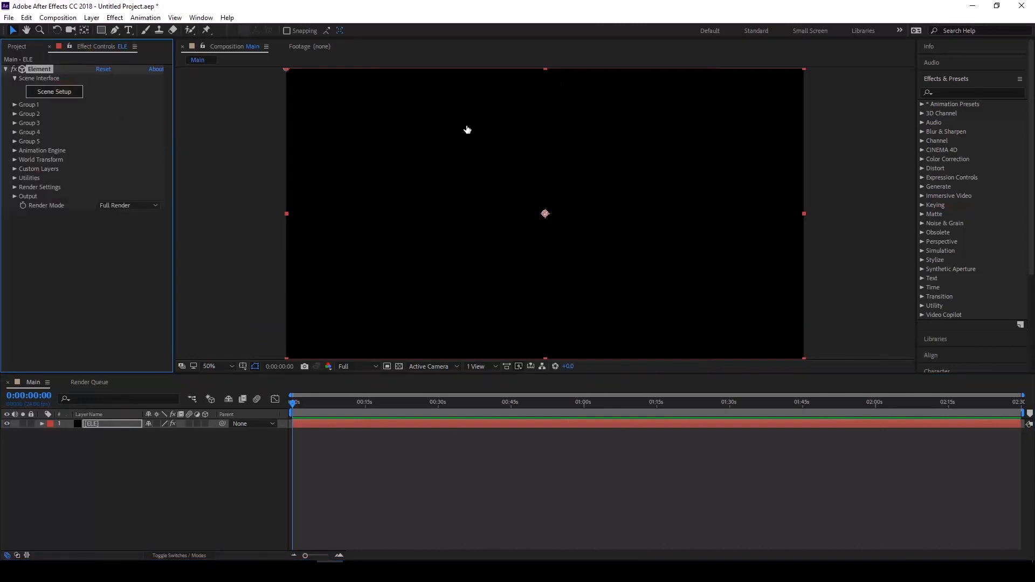
- Import the HorseFractured_v01 model into Element's Scene Setup
left_click(53, 92)
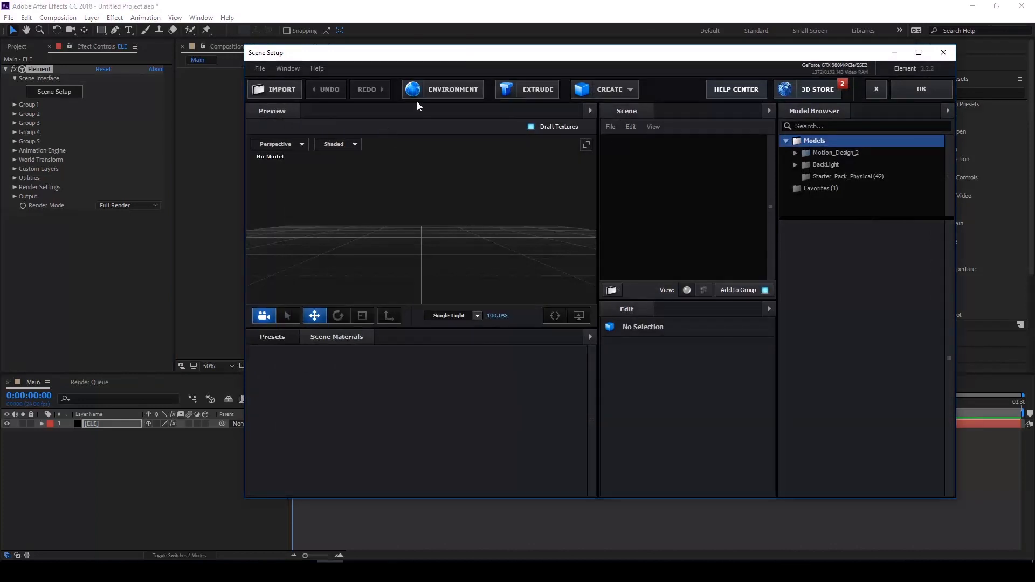
left_click(274, 89)
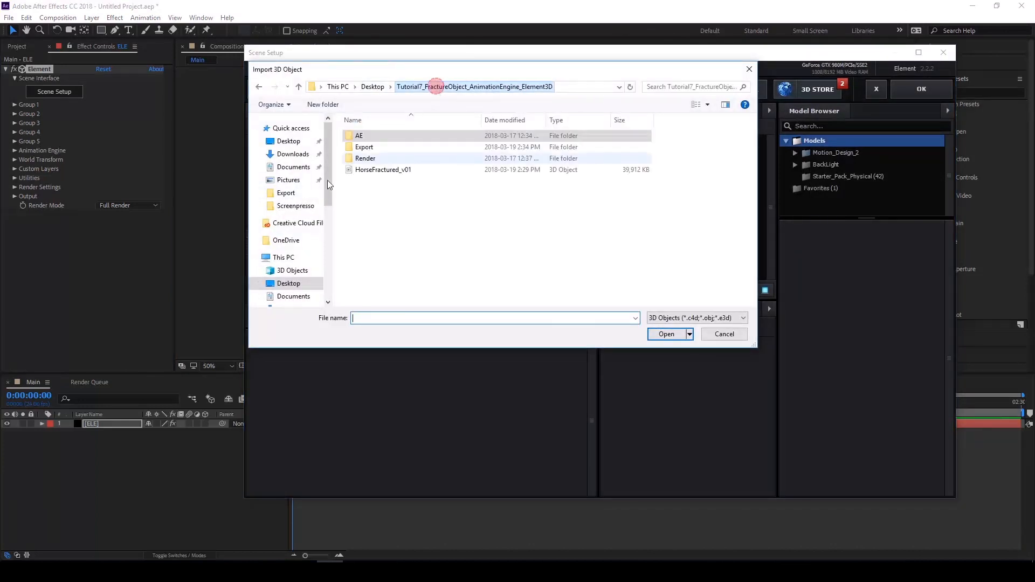
left_click(383, 170)
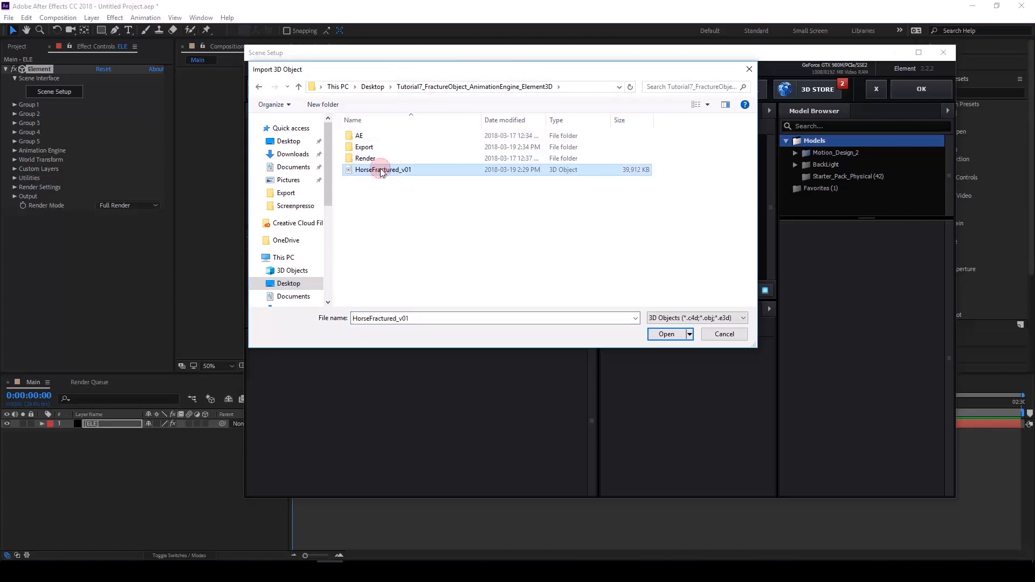
left_click(666, 333)
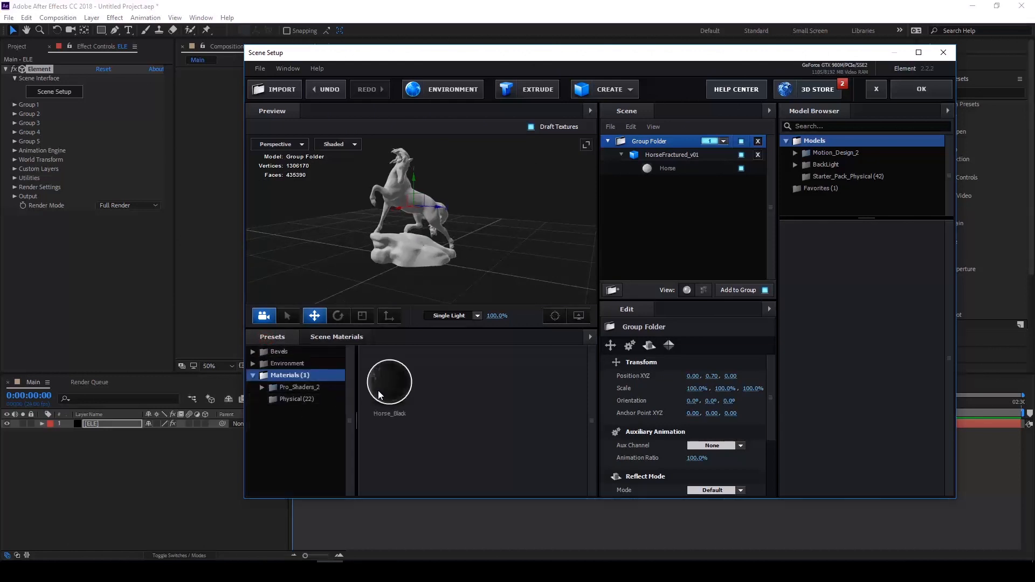
- Apply the Horse_Black material, review its settings, and return to the composition
left_click(399, 383)
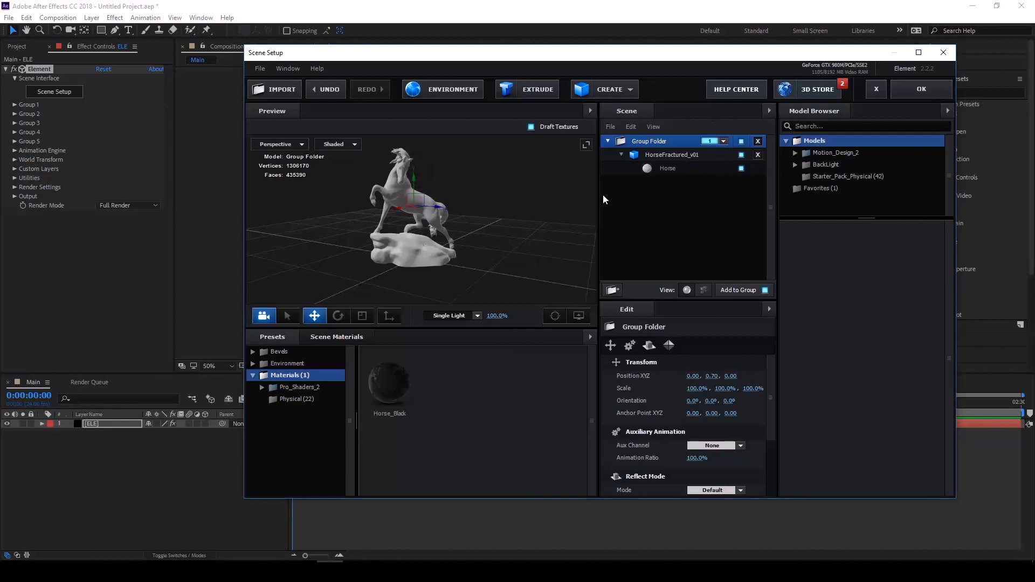
mouse_move(609, 240)
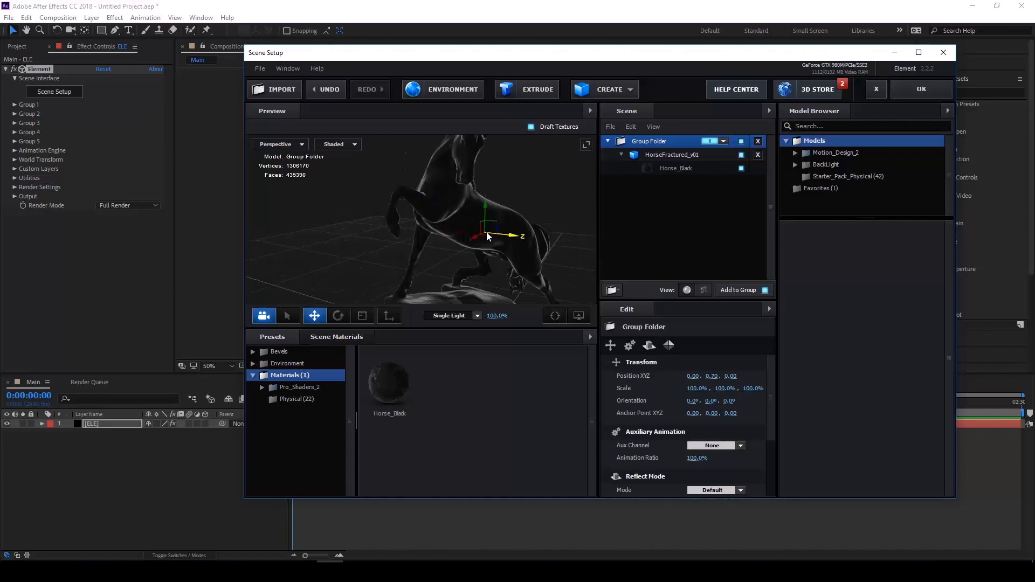
left_click_drag(489, 236, 468, 264)
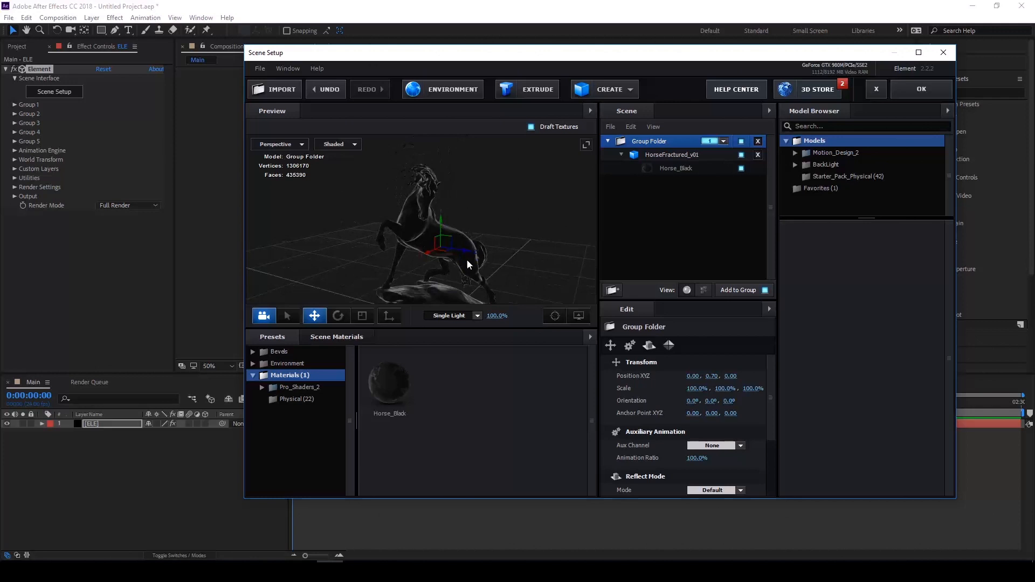
left_click(676, 168)
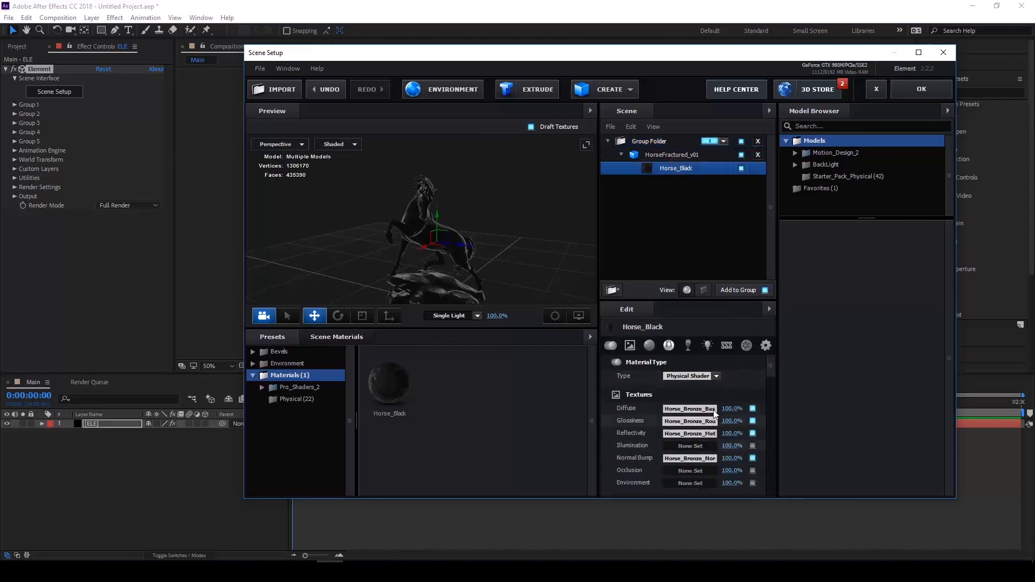
left_click(296, 399)
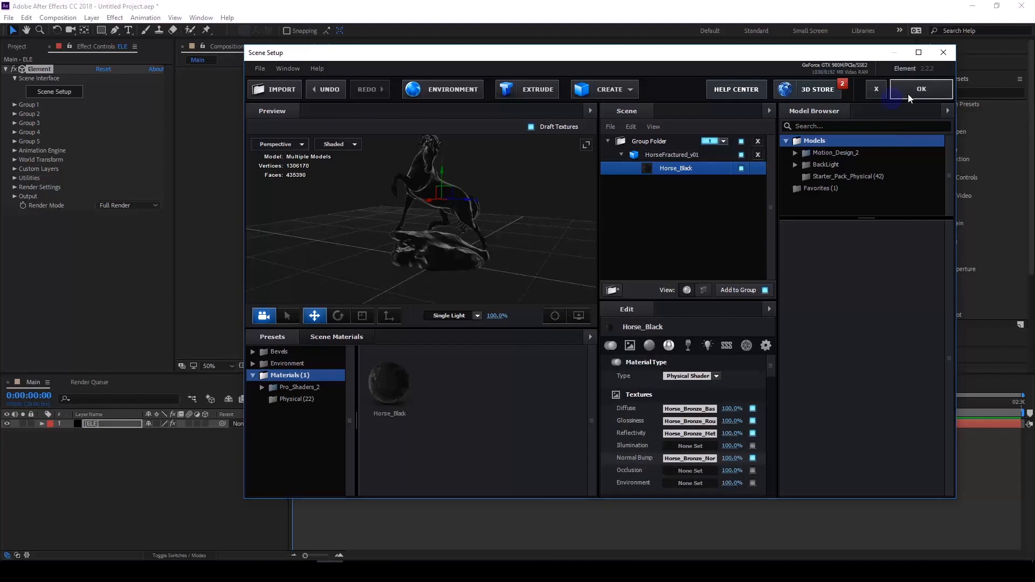
left_click(921, 88)
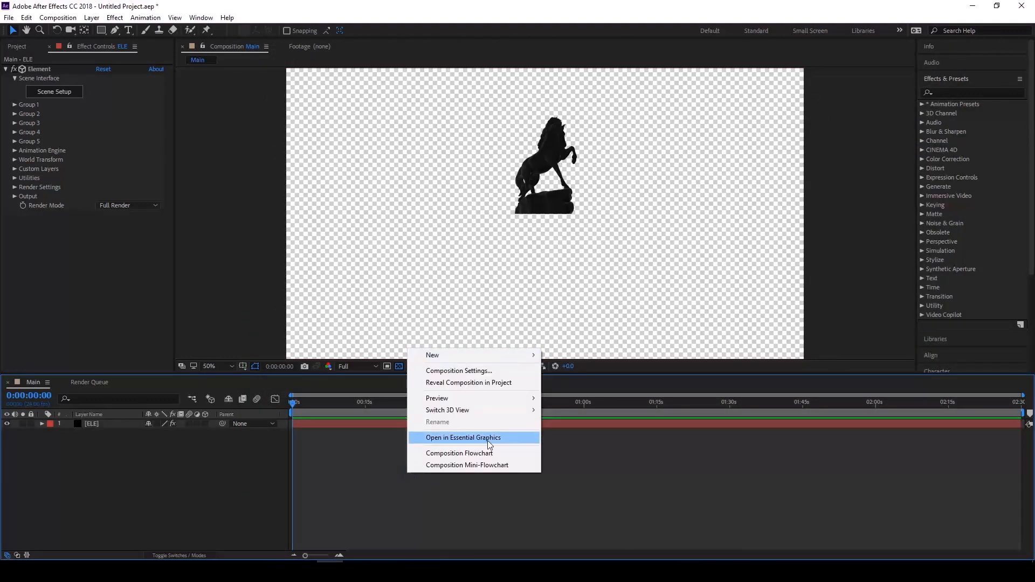
mouse_move(432, 355)
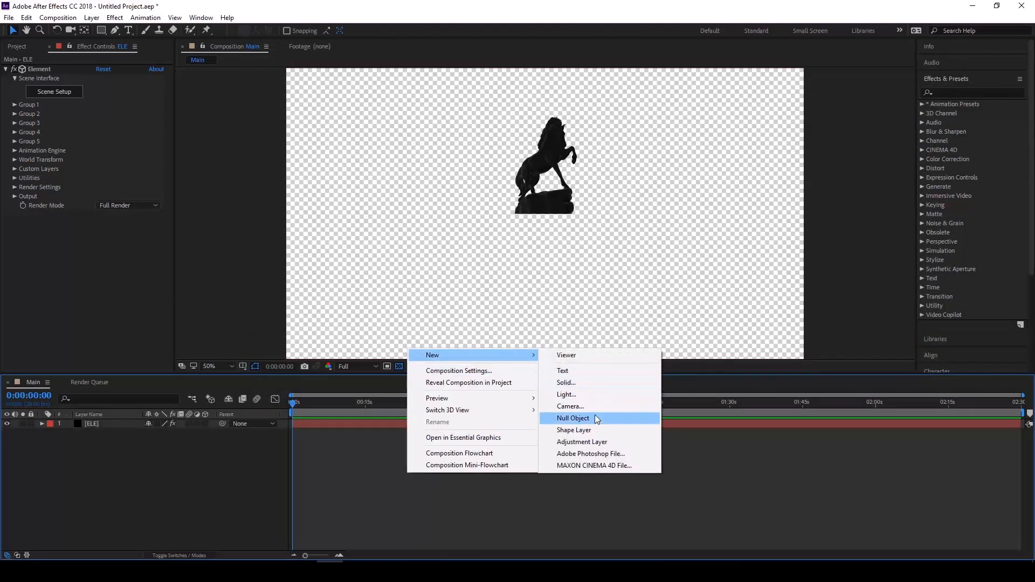
- Add Camera 1 with the default Two-Node Camera settings
left_click(569, 406)
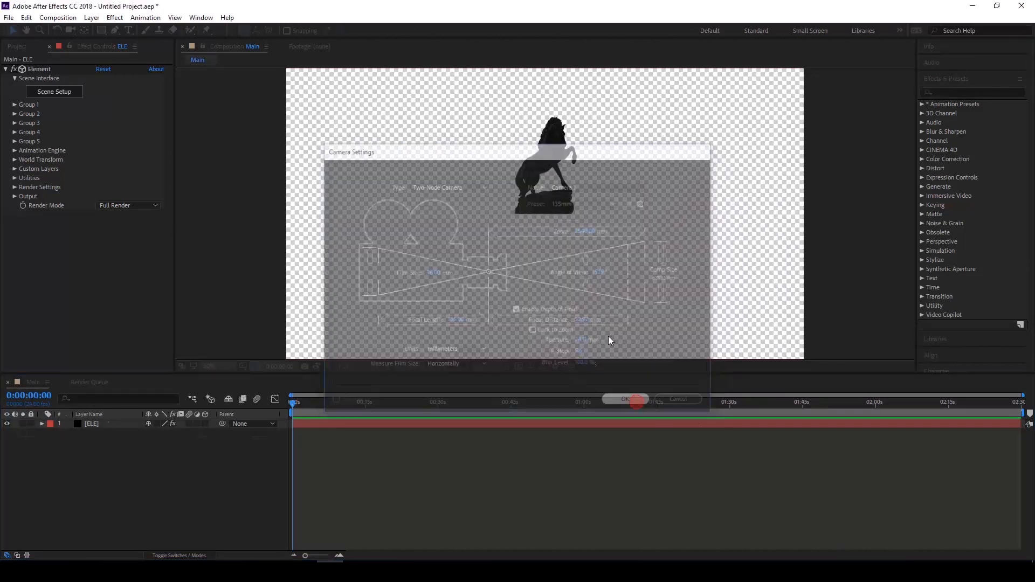
left_click(623, 399)
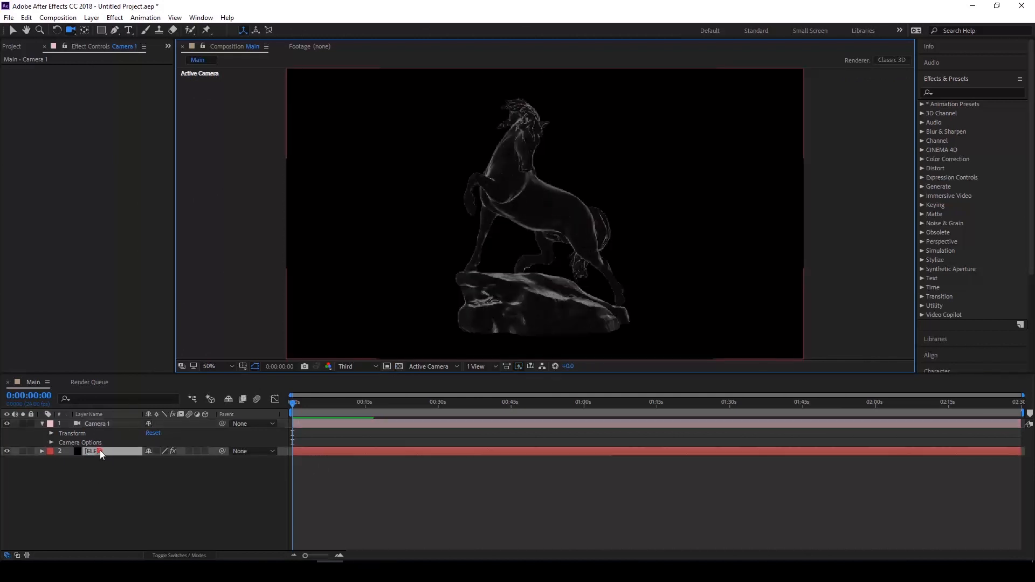
- Enable environment Show in BG, turn on shadows, and set SSAO quality to Medium
left_click(91, 451)
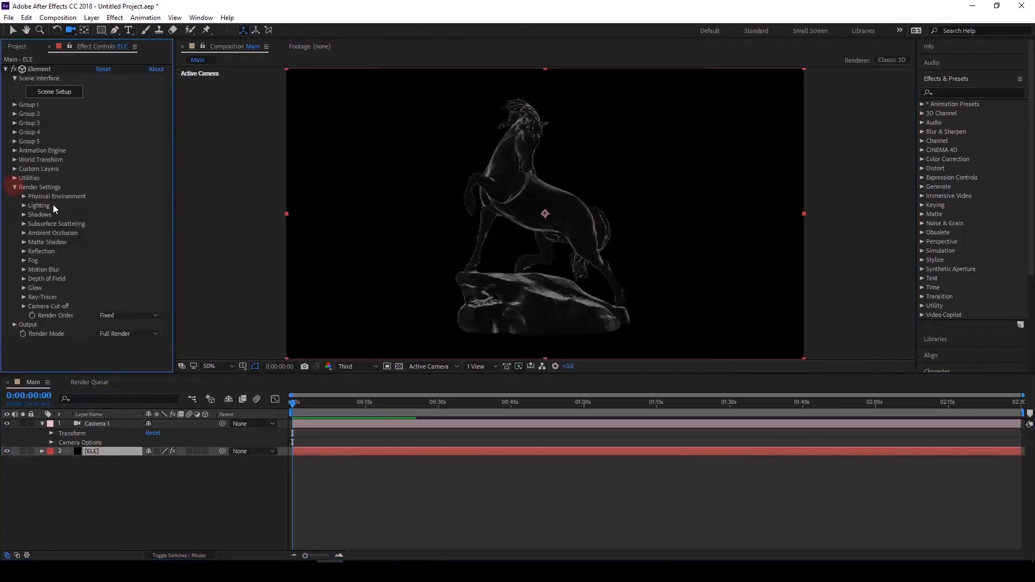
left_click(23, 196)
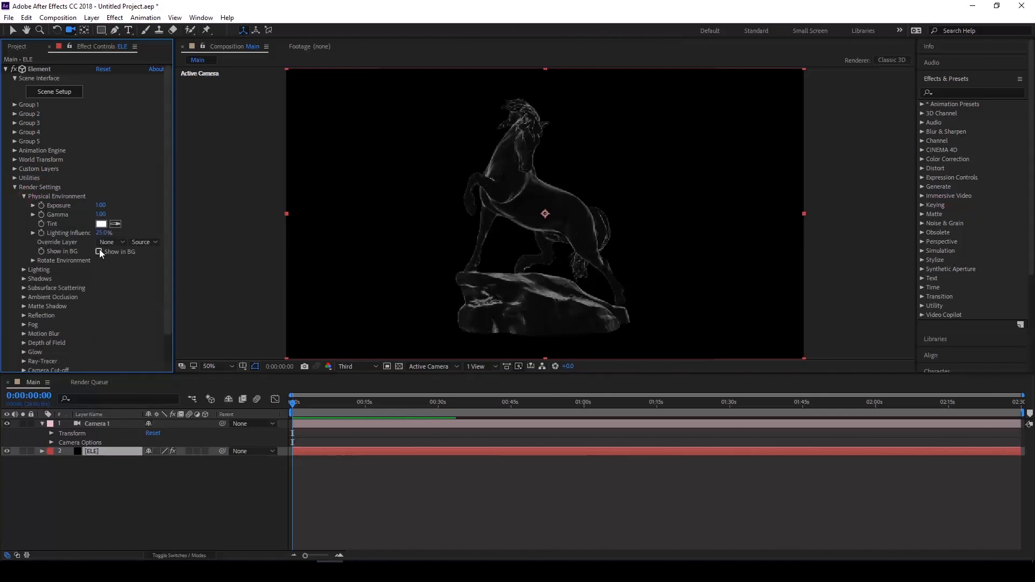
left_click(98, 252)
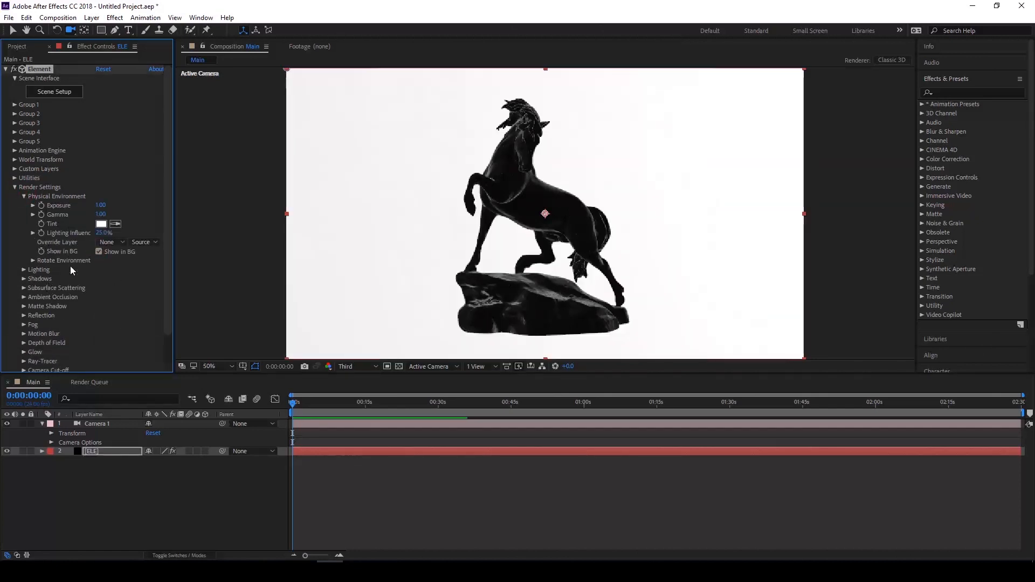
left_click(23, 270)
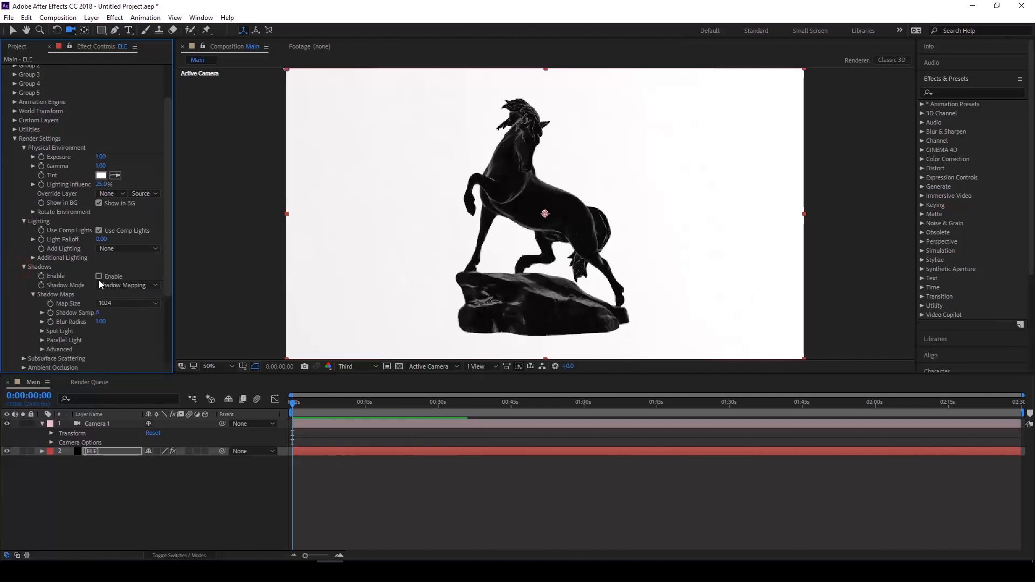
scroll("down", 3)
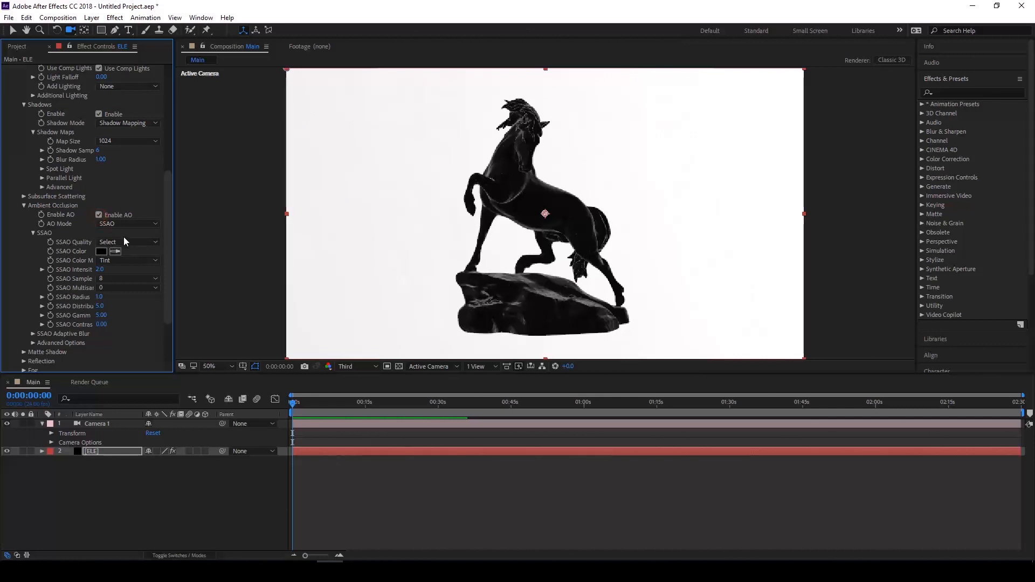
left_click(126, 242)
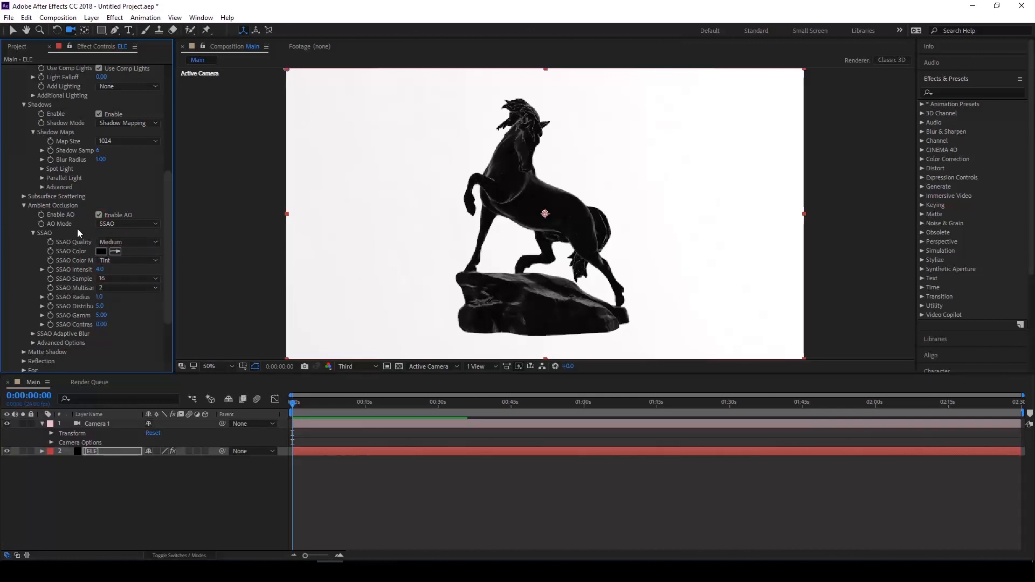
scroll("down", 3)
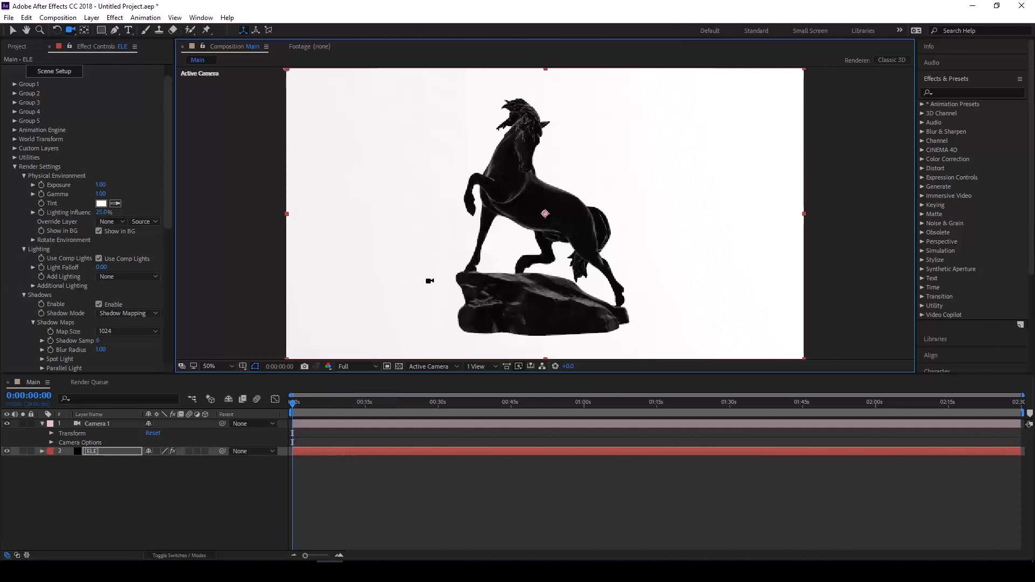
- Set the Animation Engine's Animation value to 100 at the composition's last frame
left_click(42, 450)
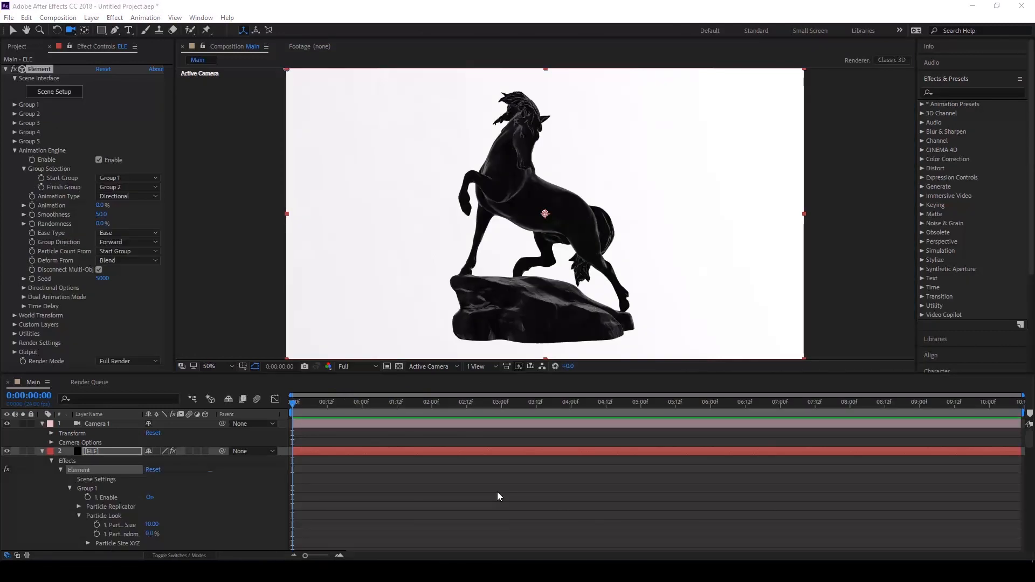
mouse_move(525, 231)
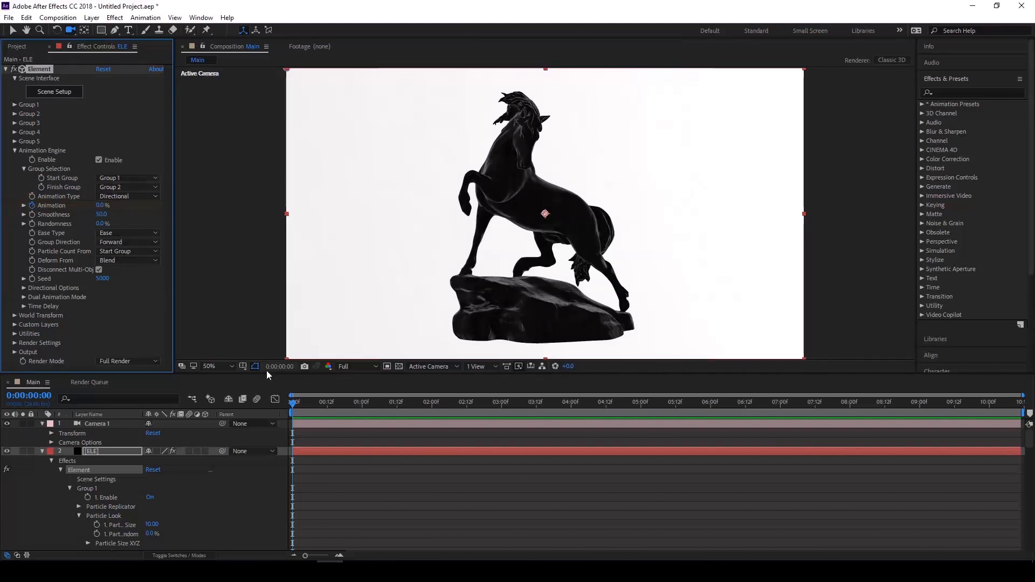
left_click(324, 410)
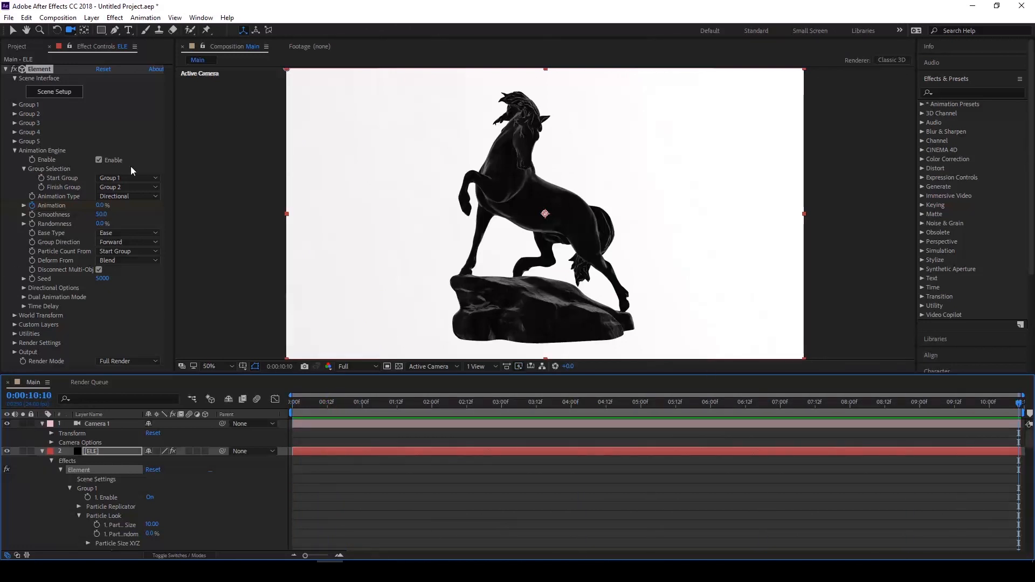
left_click(103, 206)
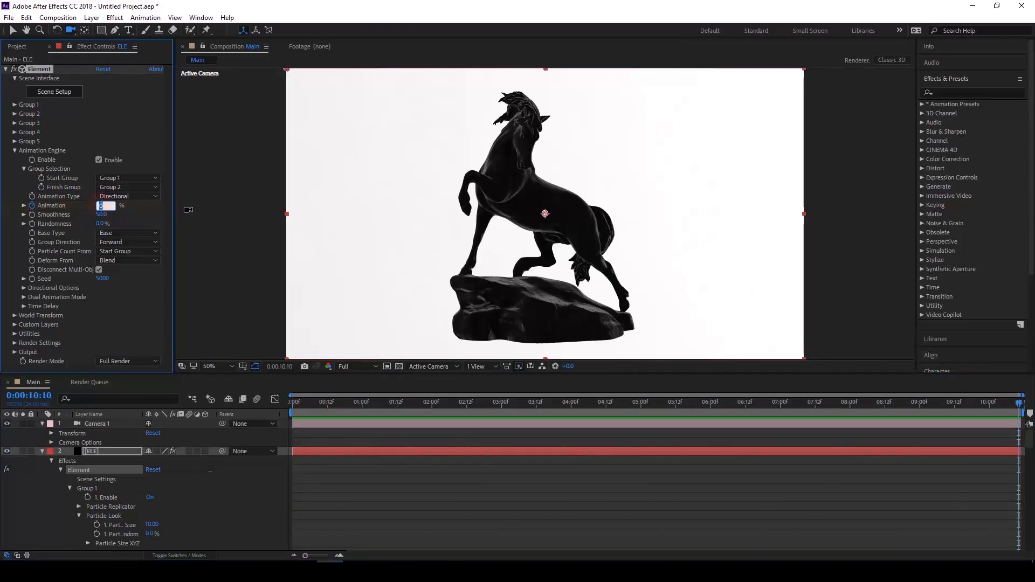
type("100.0 %")
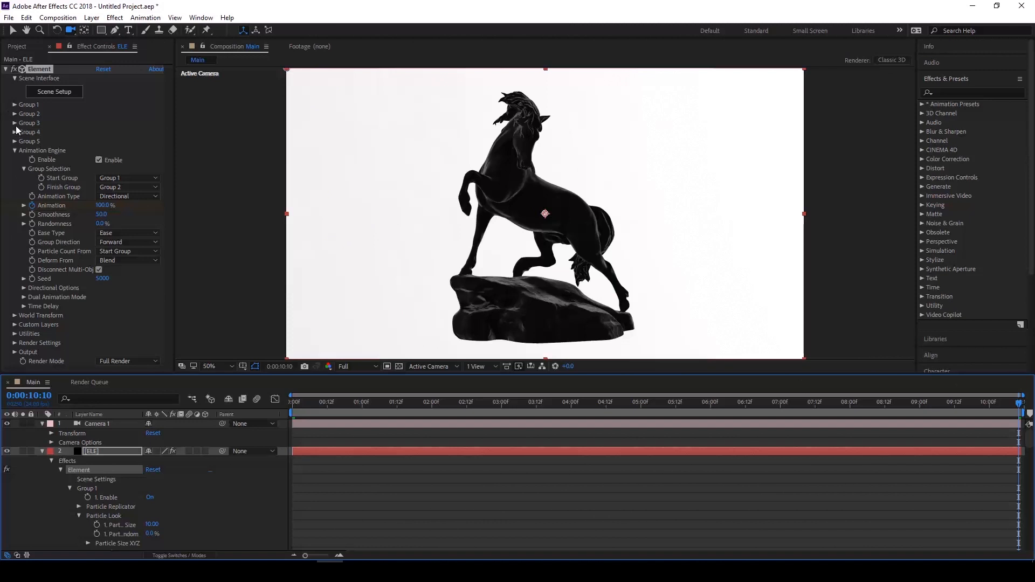
left_click(621, 401)
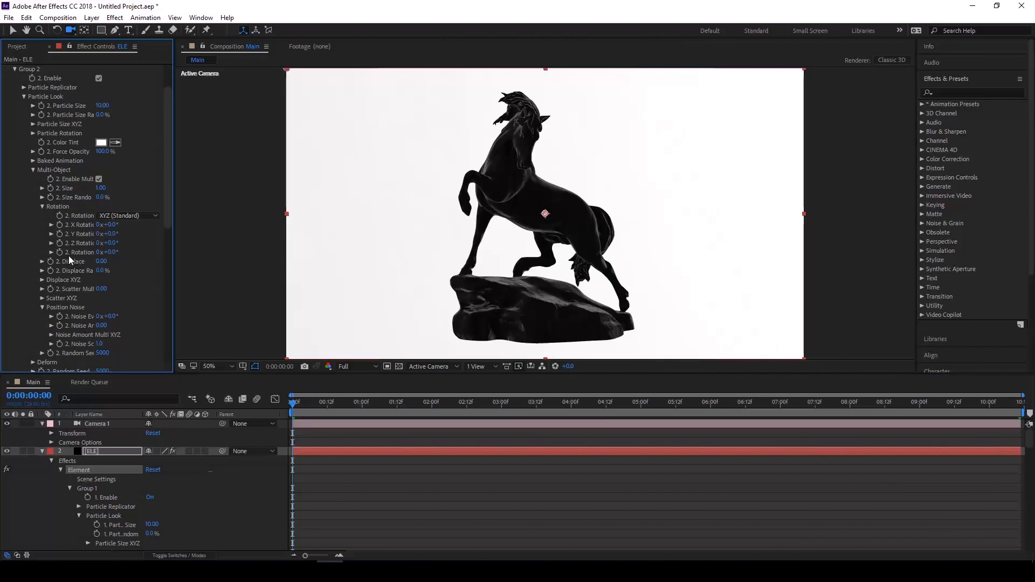
- Set Group 2 Scatter Multi to 2 and preview the shatter at several frames
scroll("down", 3)
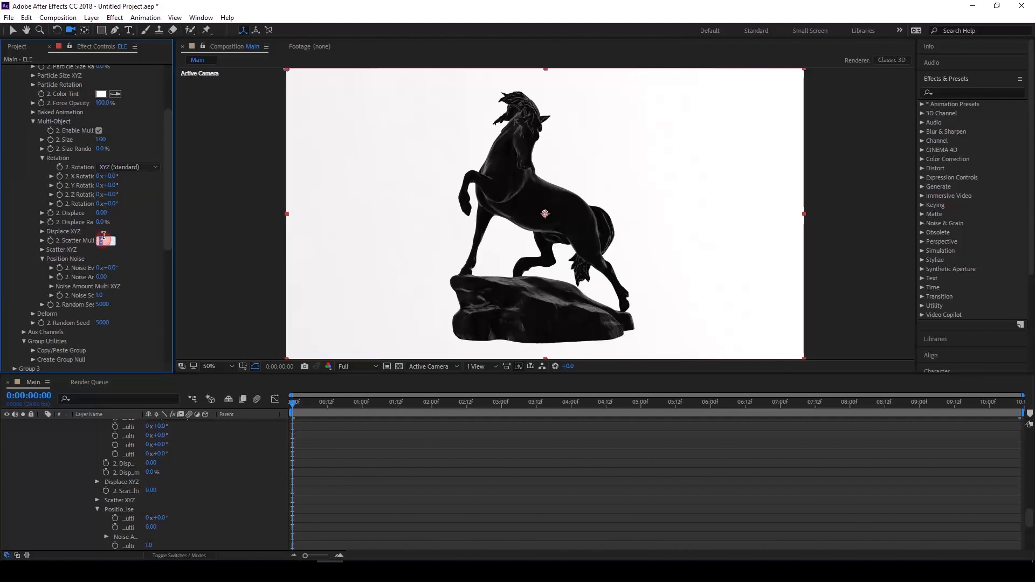
type("2.00")
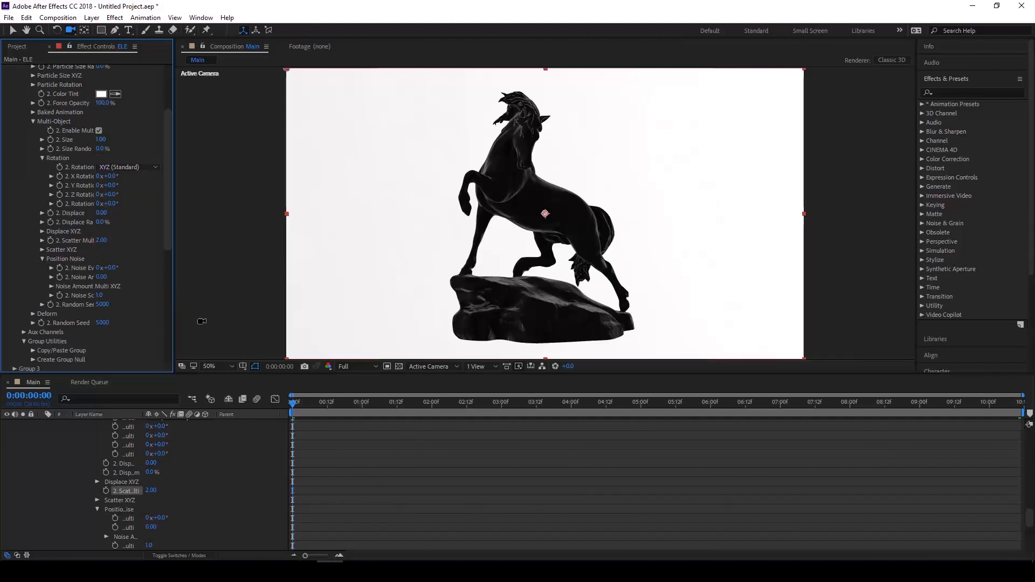
left_click(420, 401)
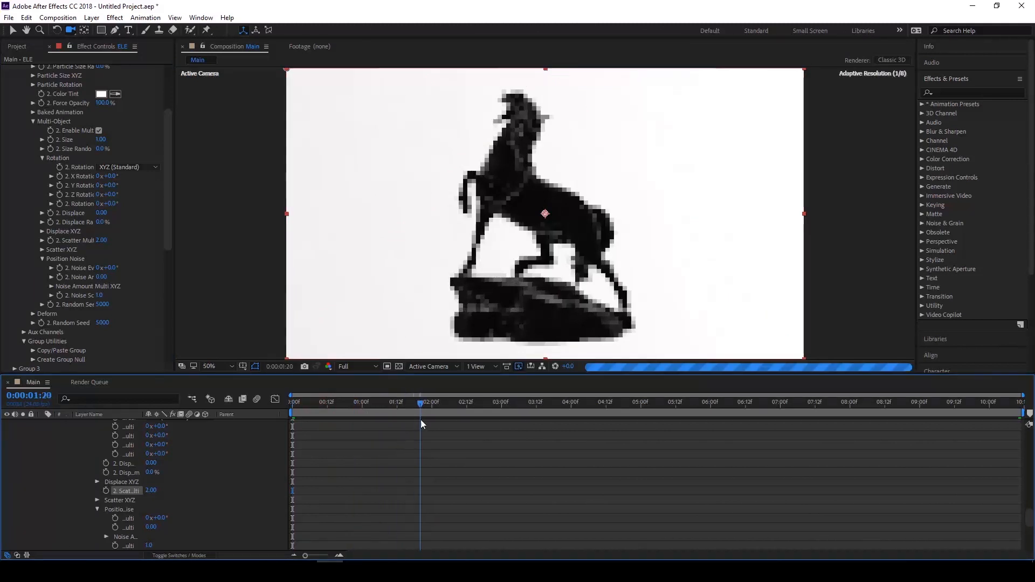
left_click(561, 401)
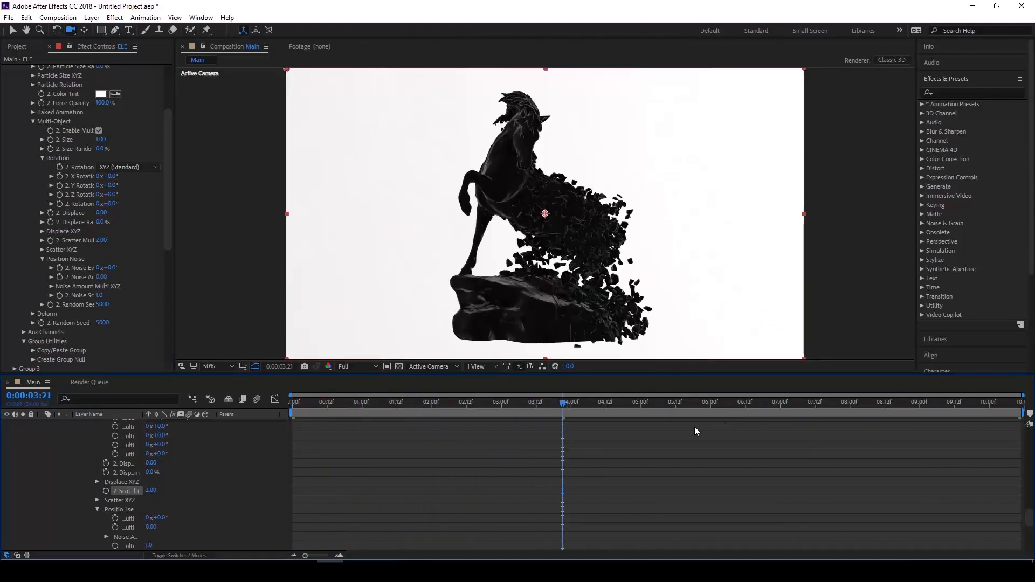
left_click(705, 401)
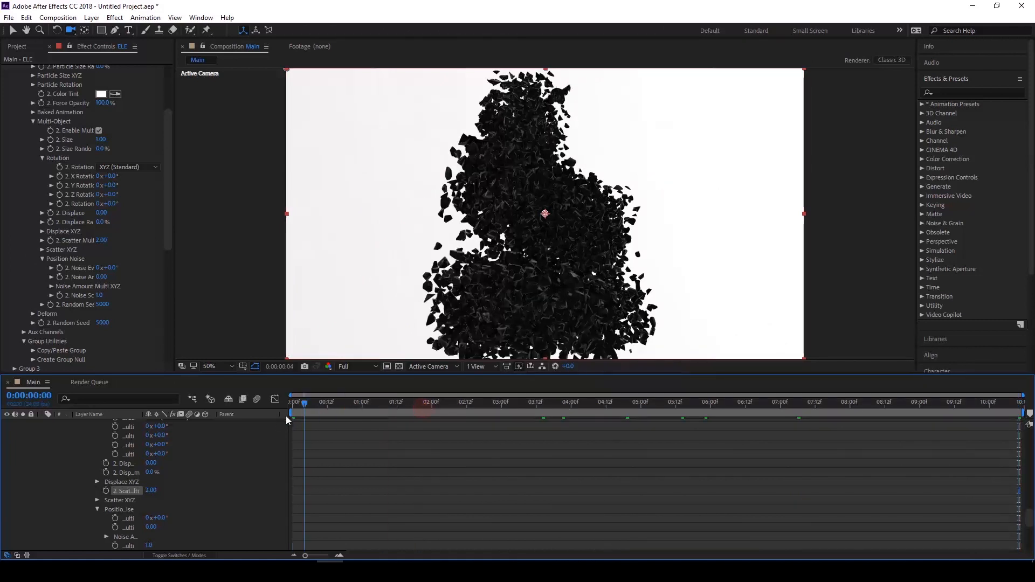
left_click(290, 401)
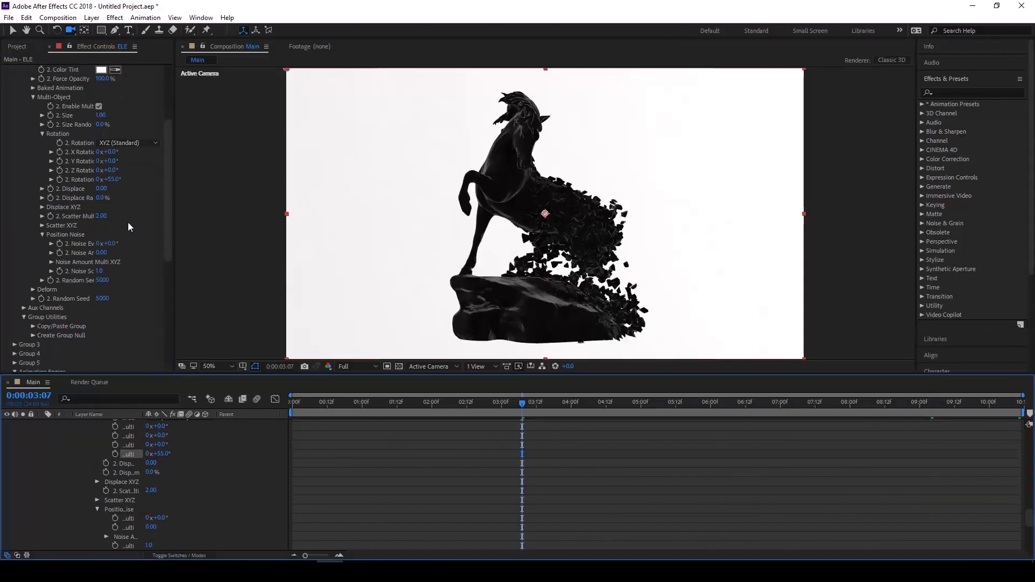
- Adjust Group 2's Y displacement and set fragment size to 0, previewing the result
left_click(42, 207)
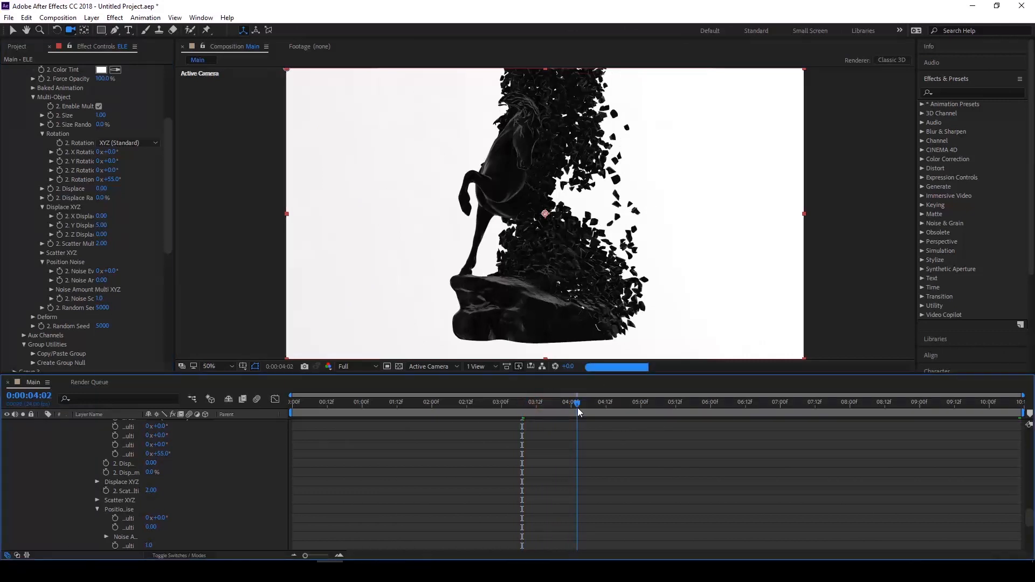
left_click_drag(576, 403, 693, 402)
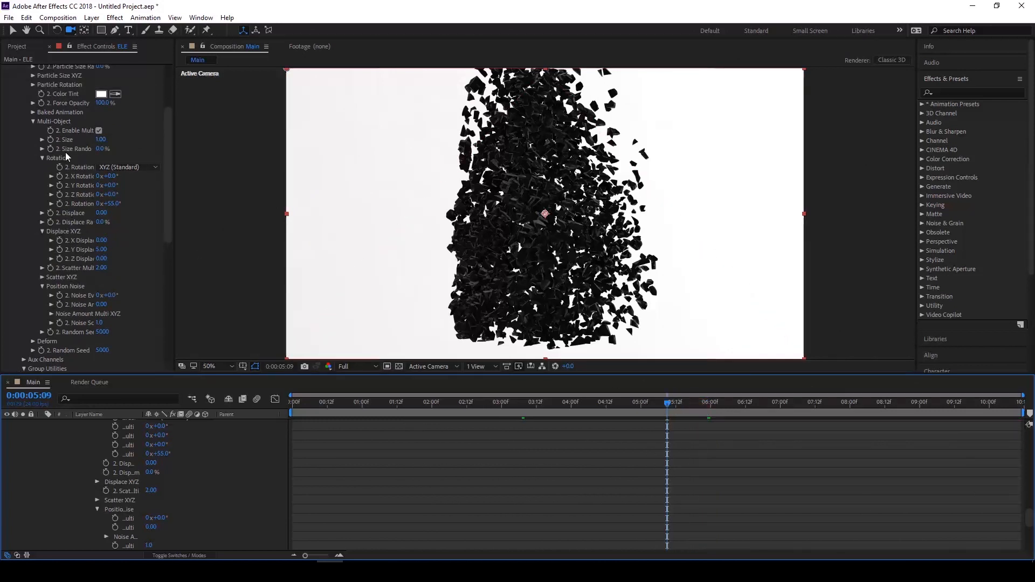
double_click(100, 139)
type("0")
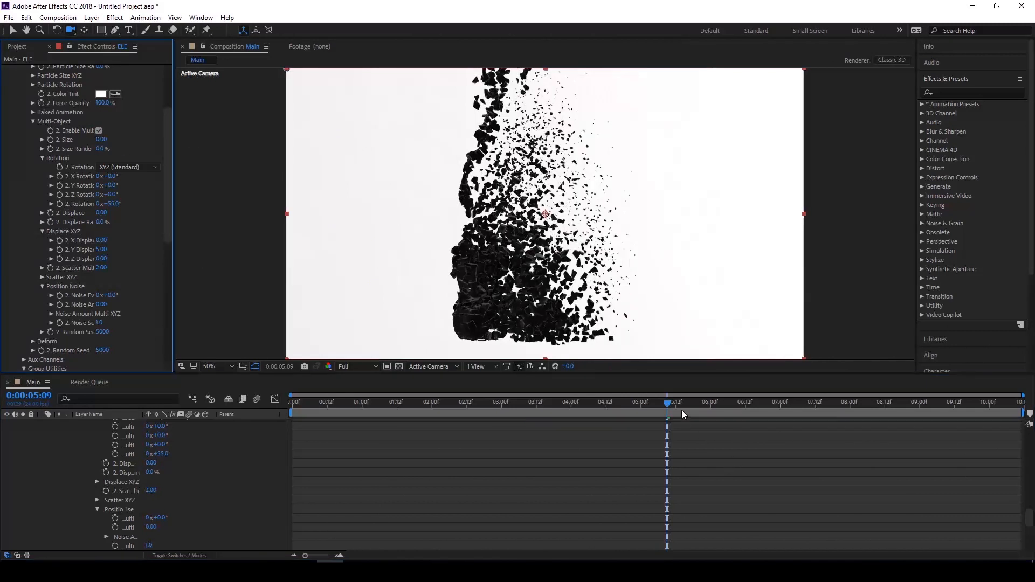
left_click(712, 401)
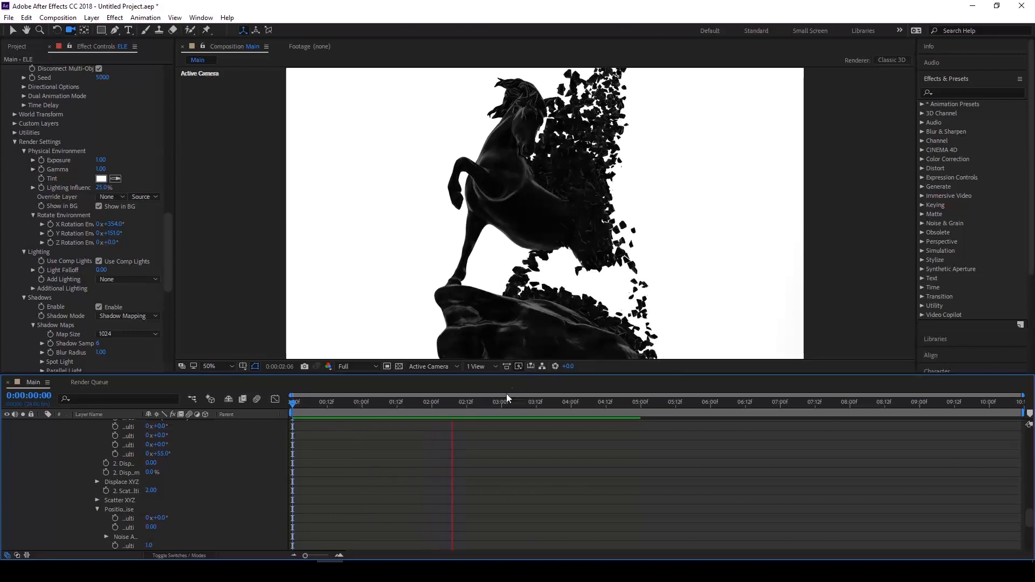
- Preview the shatter, then set Directional Options Yaw (Horizontal) to 62°
left_click(454, 401)
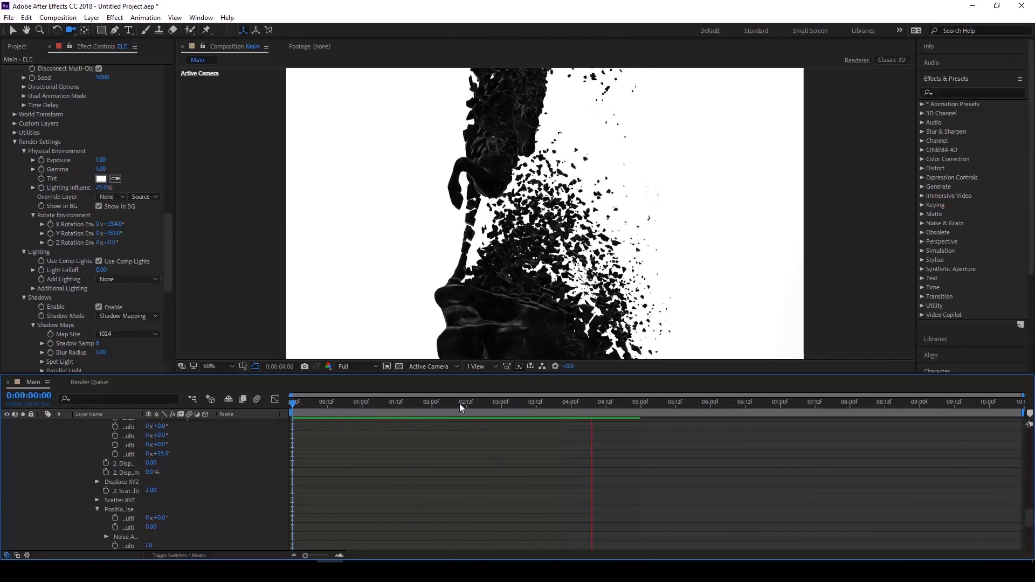
left_click(429, 401)
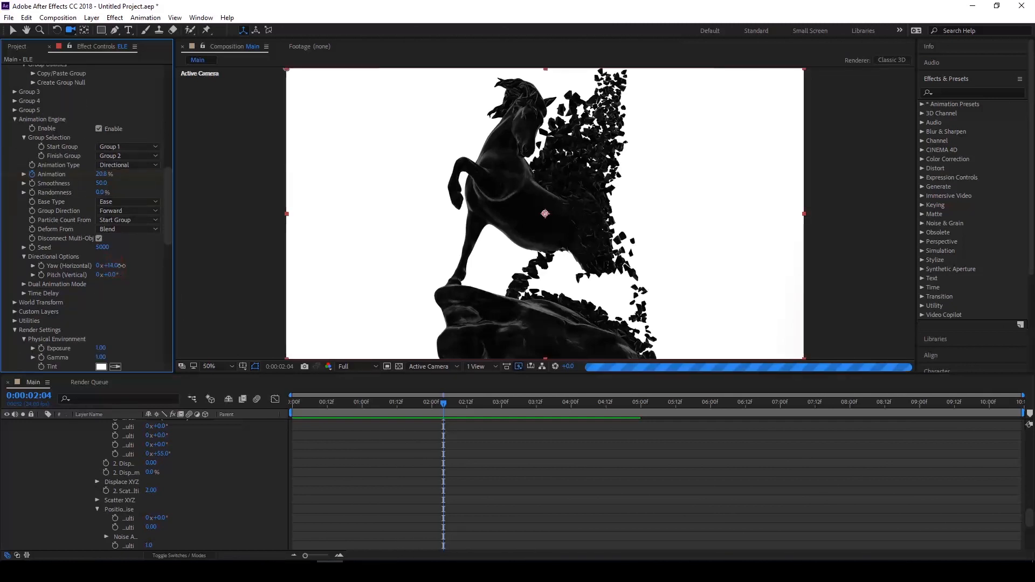
left_click_drag(109, 265, 132, 265)
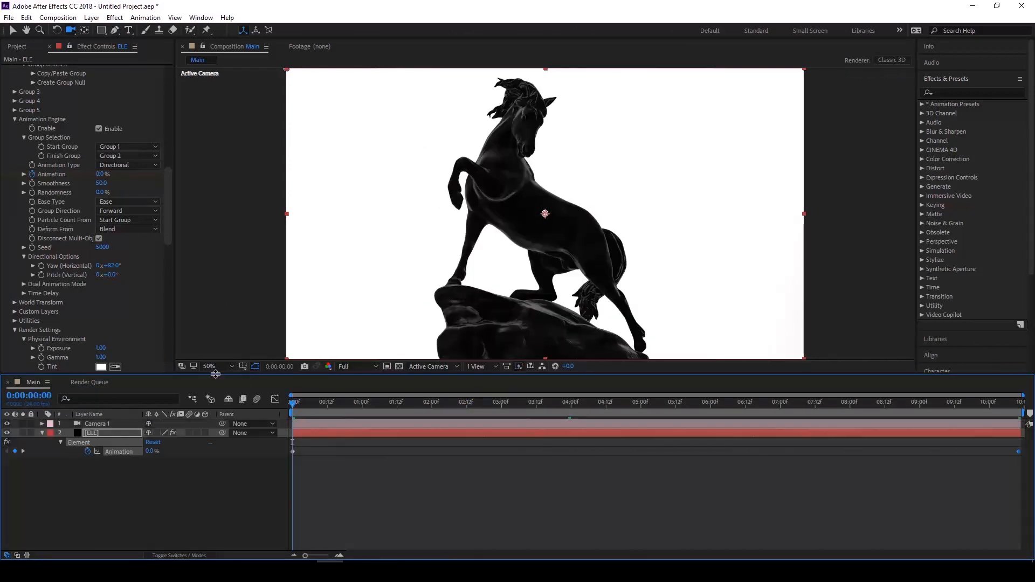
- Expand Camera 1's Transform properties and push the camera in close for the final frame
left_click(41, 424)
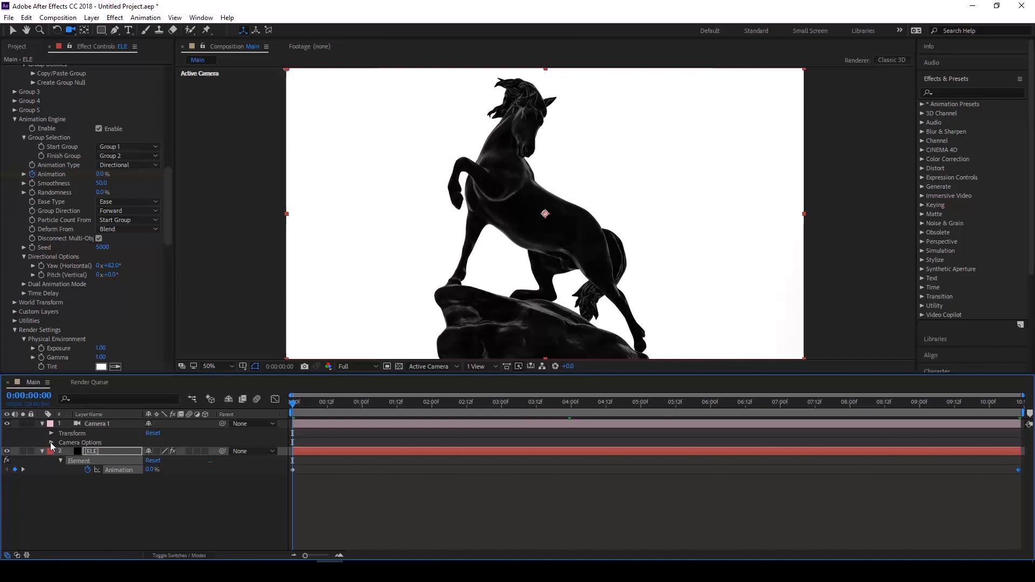
left_click(52, 442)
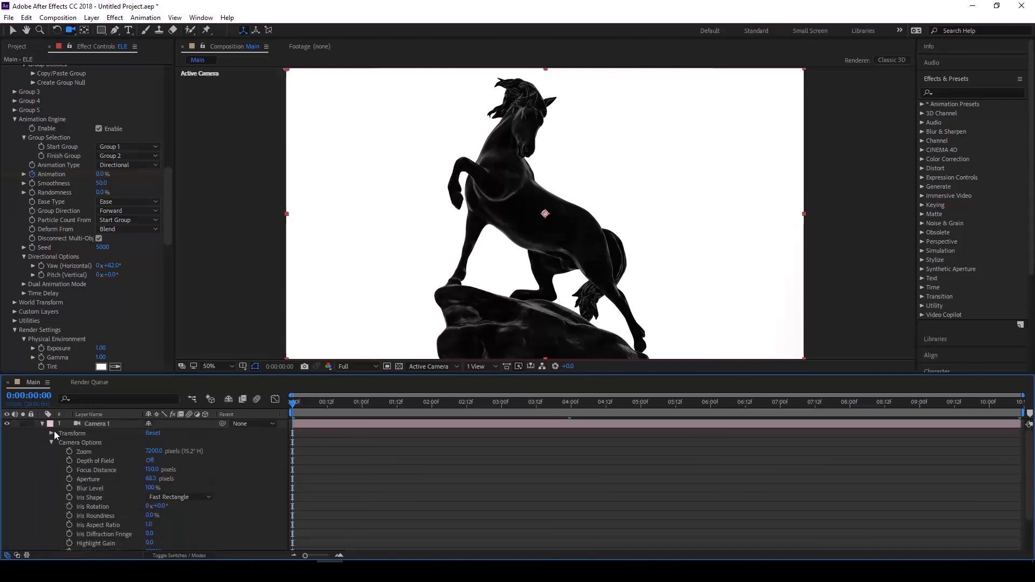
left_click(52, 433)
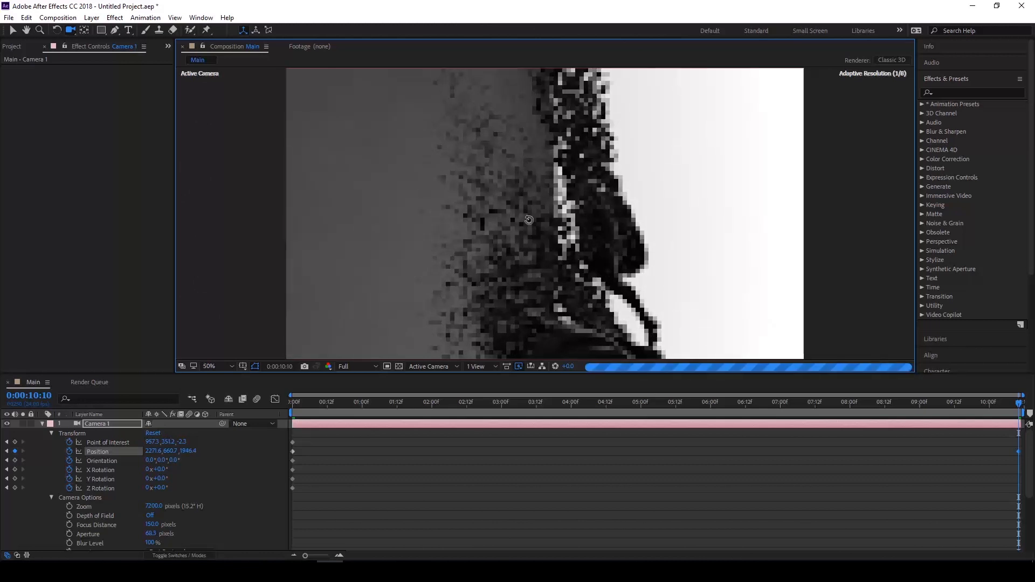
left_click_drag(529, 219, 548, 216)
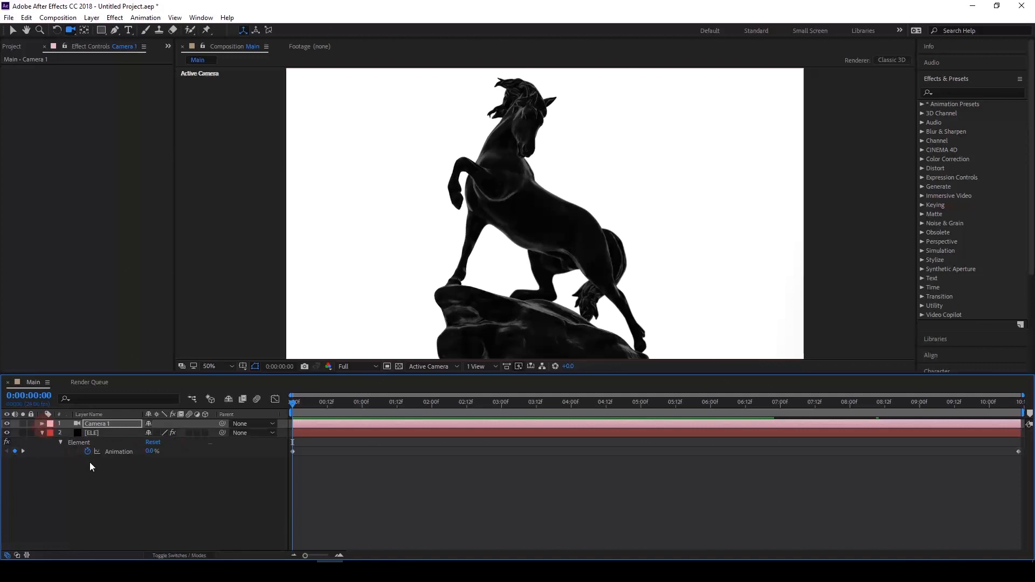
- In the Element effect, collapse Group 2 and expand Group 3's particle settings
left_click(91, 432)
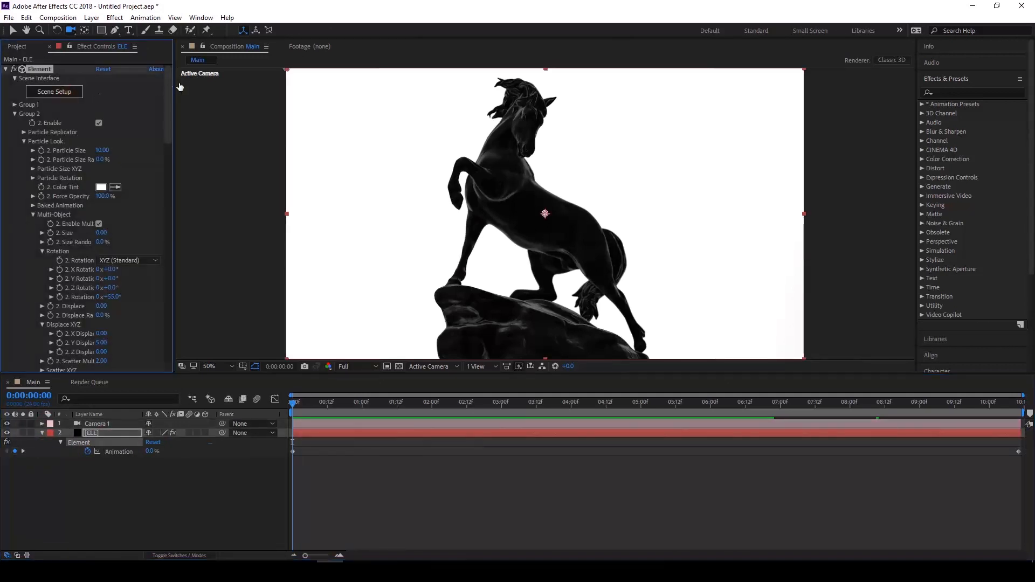
left_click(54, 91)
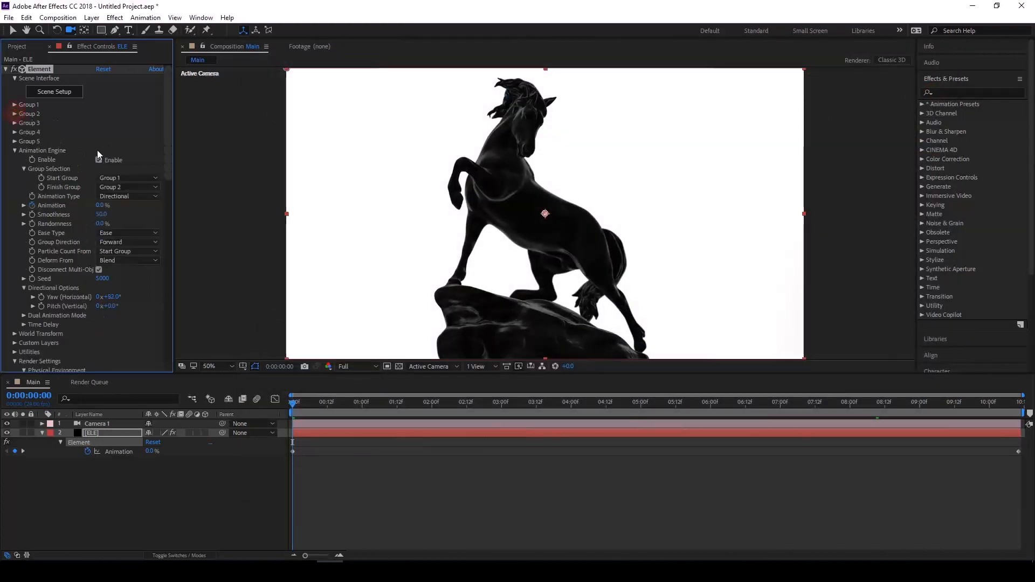
left_click(16, 122)
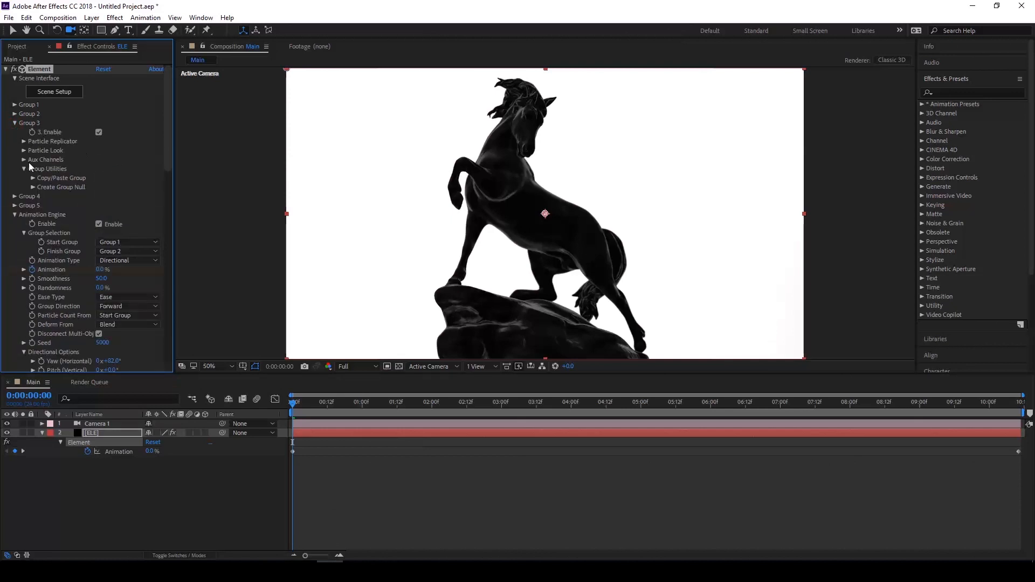
left_click(24, 150)
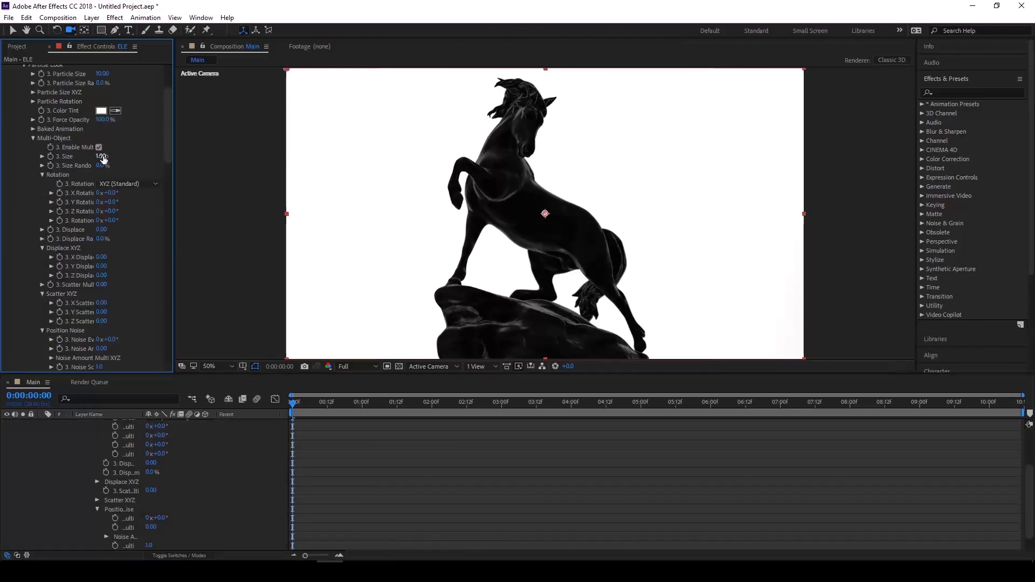
- Set Group 3 Multi-Object Size to 0.20 and Scatter Multi to 20
double_click(102, 156)
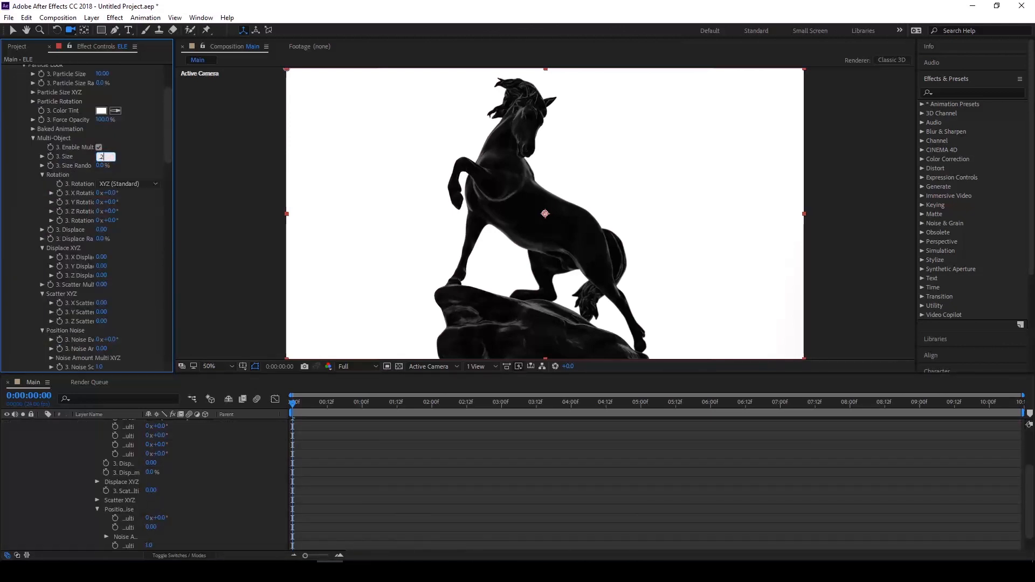
type("0.28")
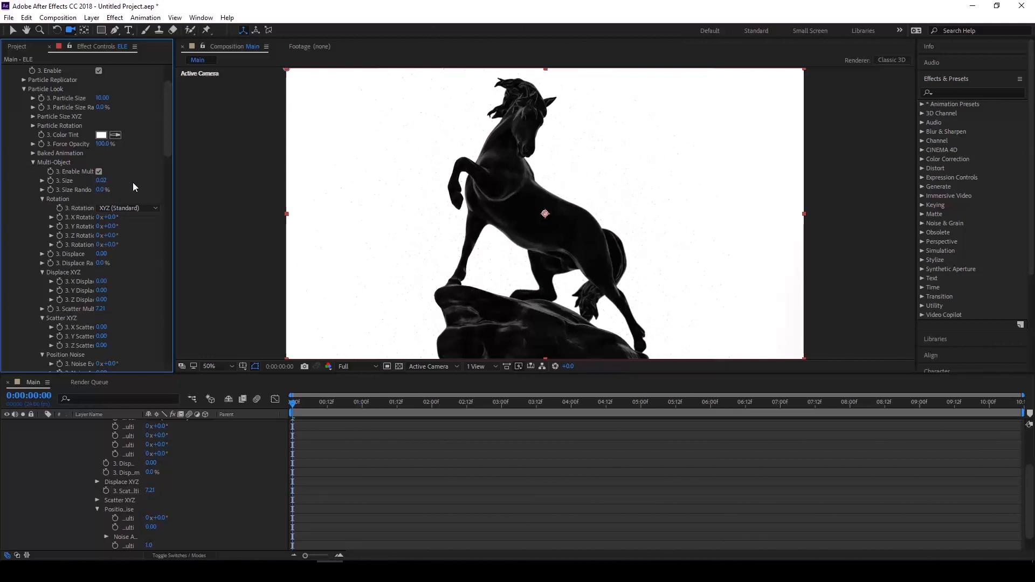
double_click(102, 180)
type("0.2")
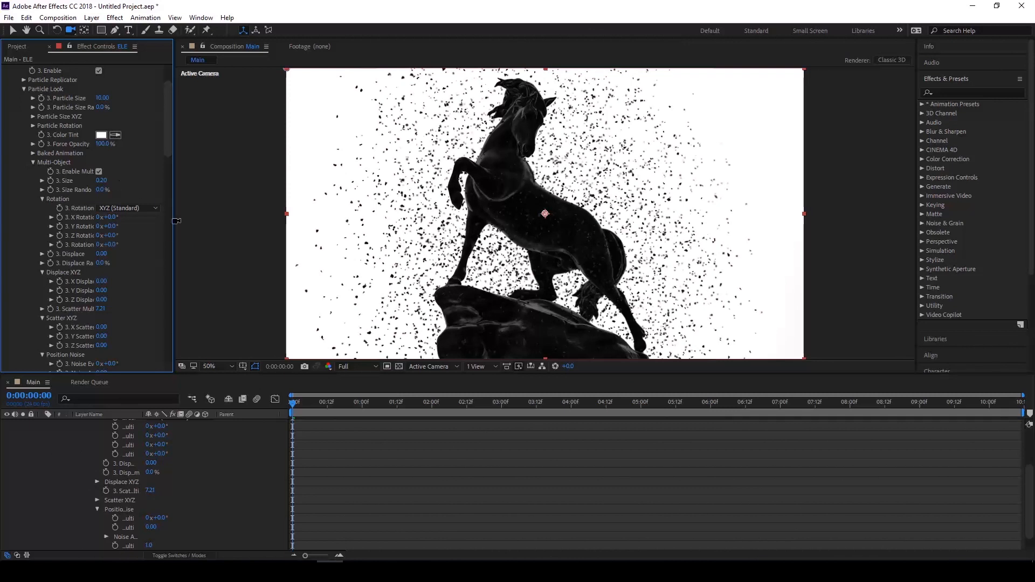
scroll("down", 3)
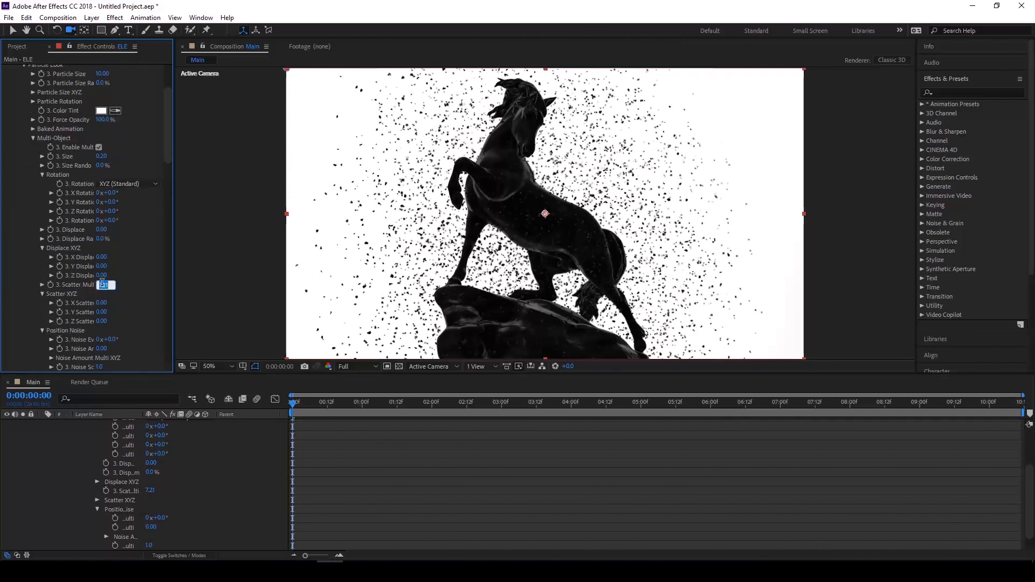
type("20.00")
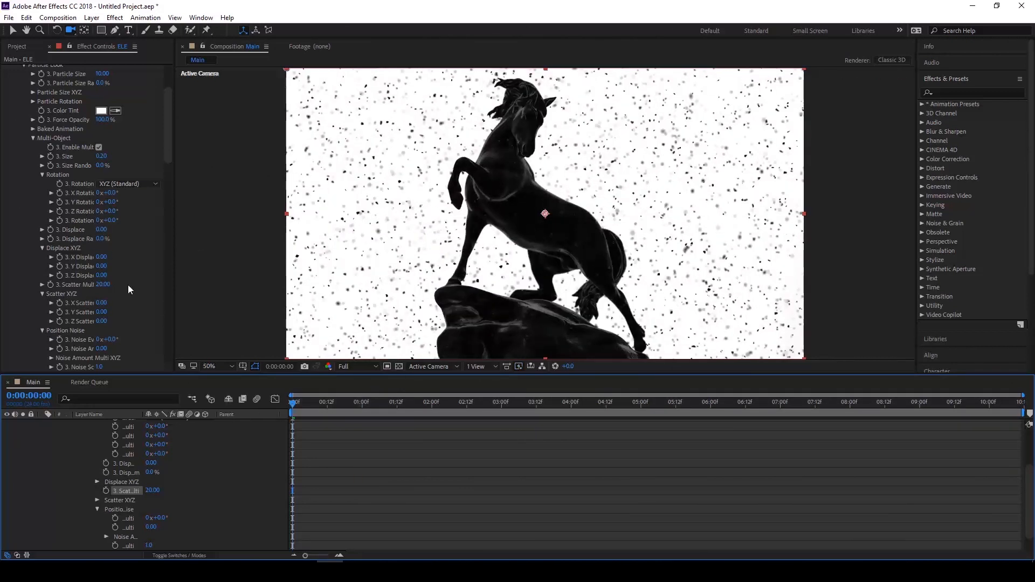
scroll("down", 3)
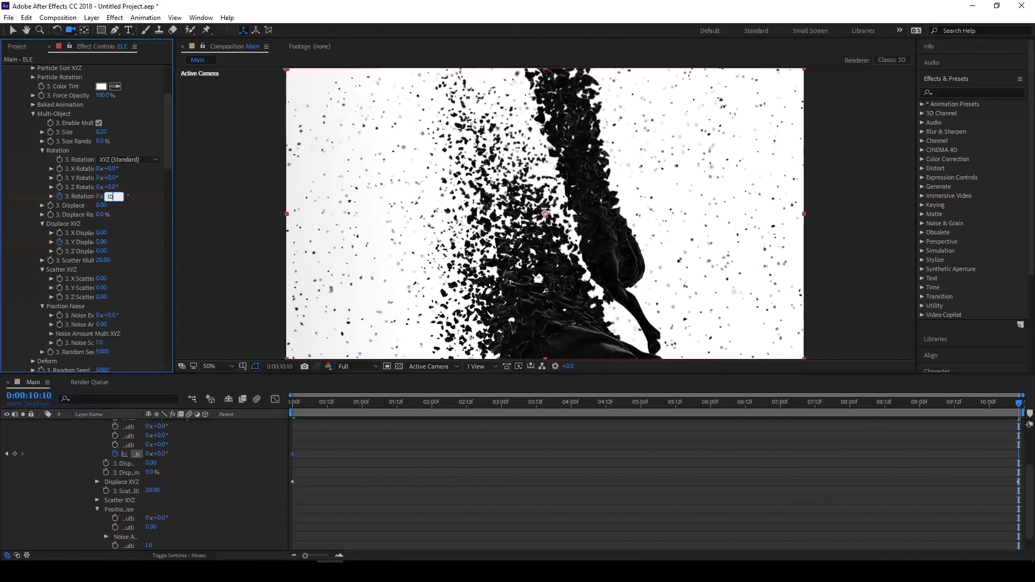
- Keyframe Group 3 Multi-Object Rotation from 0° to 100°, enable motion blur, and preview
type("100")
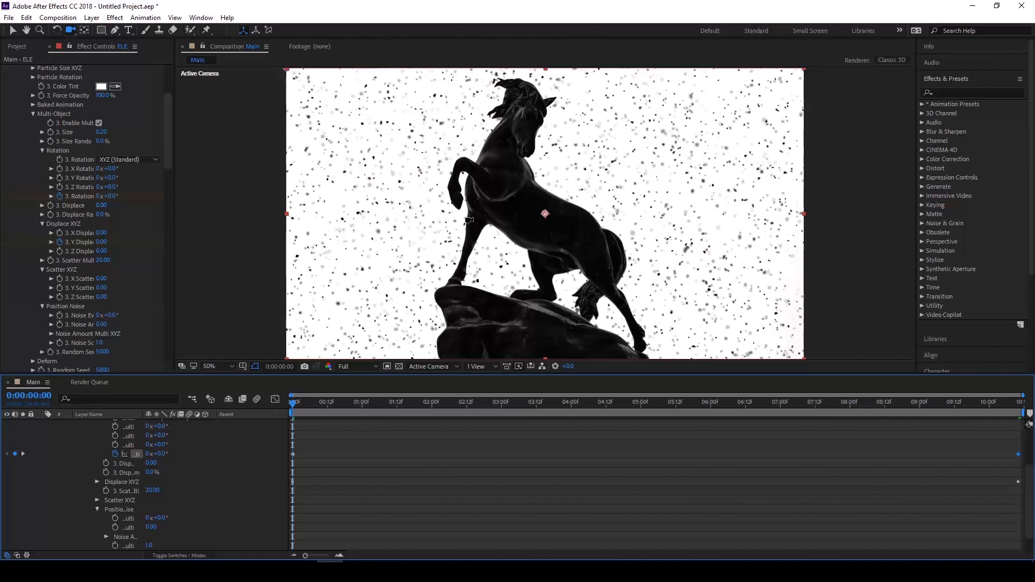
mouse_move(764, 484)
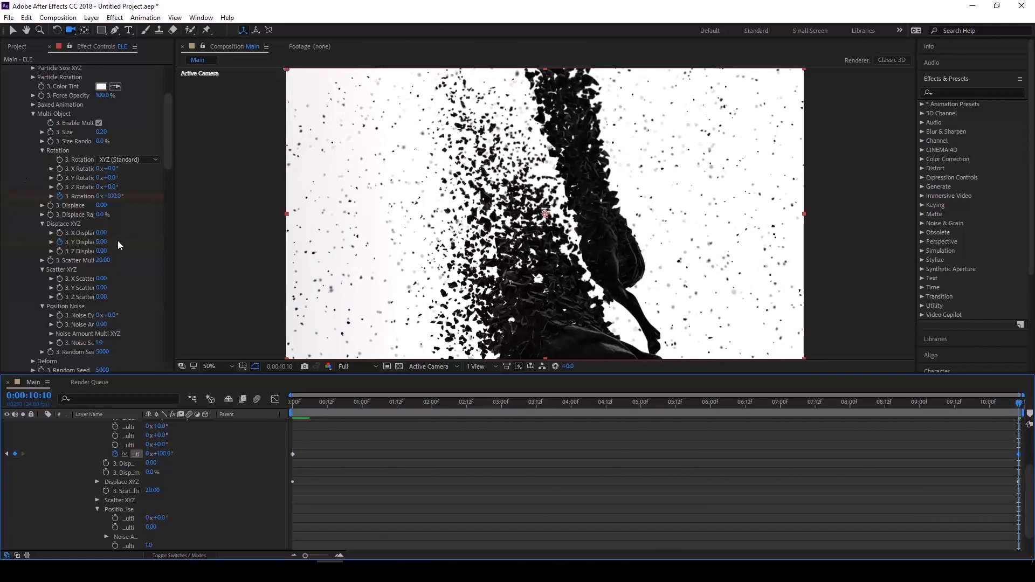
double_click(102, 242)
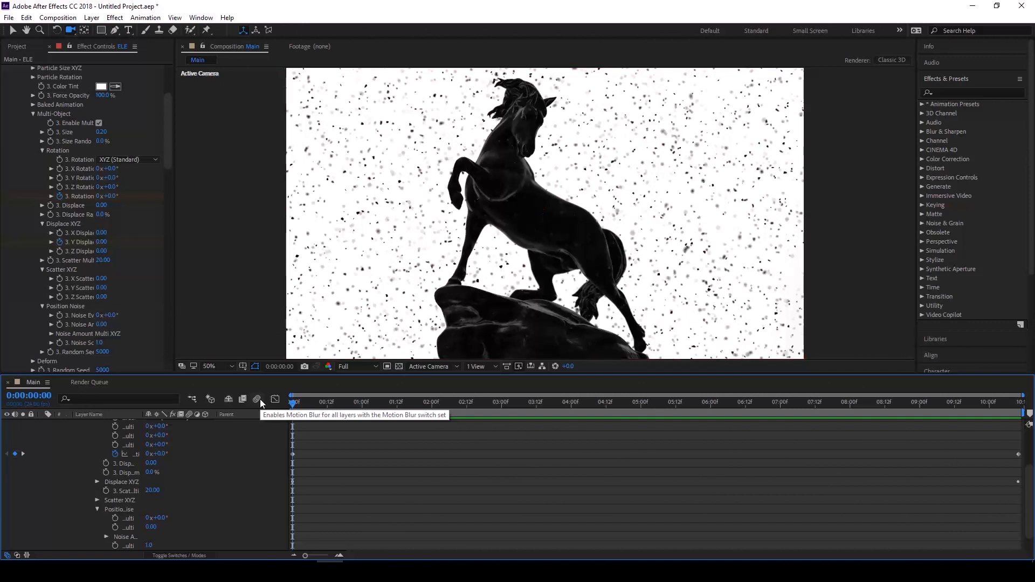
left_click(427, 401)
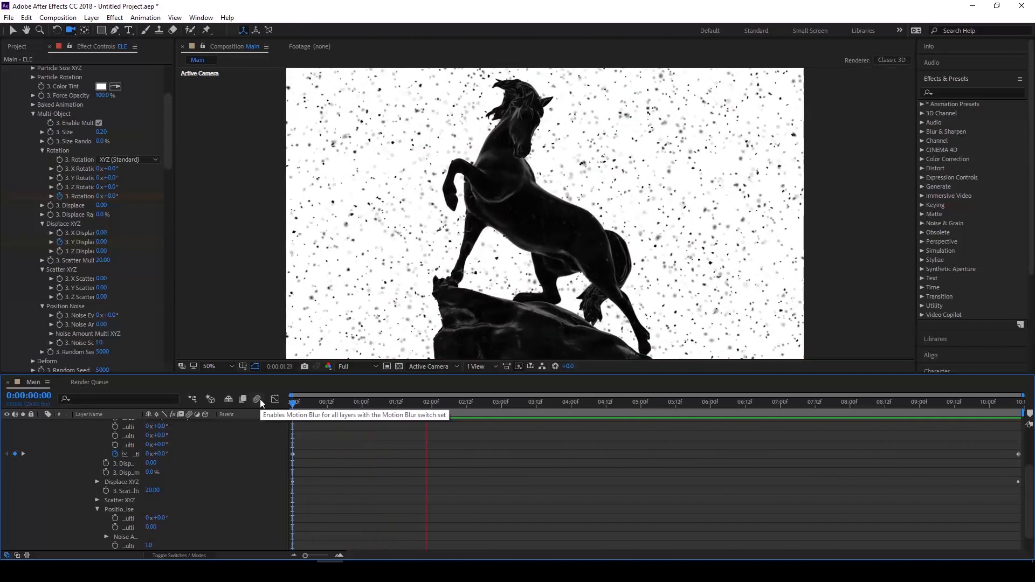
left_click(566, 401)
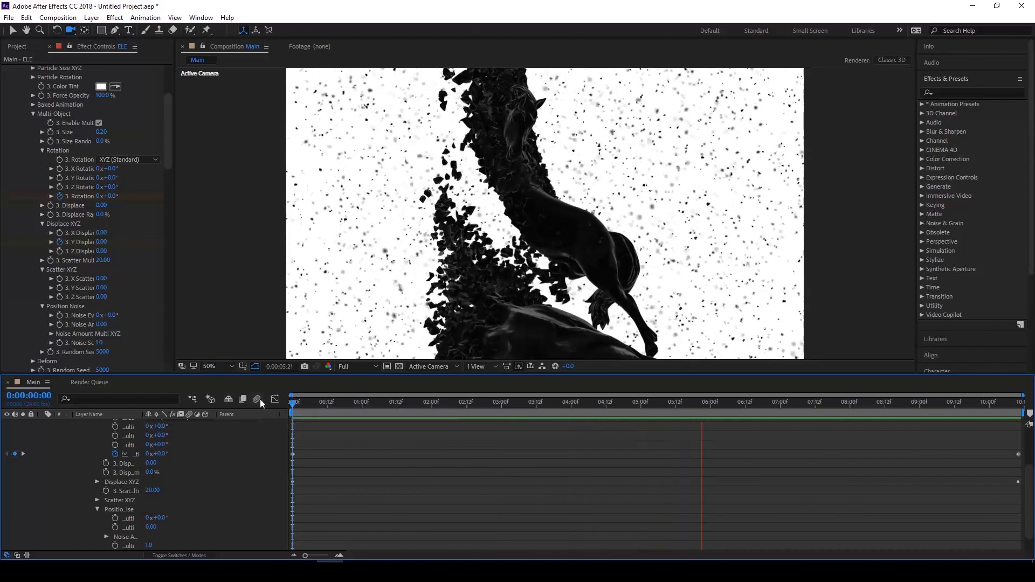
left_click(841, 401)
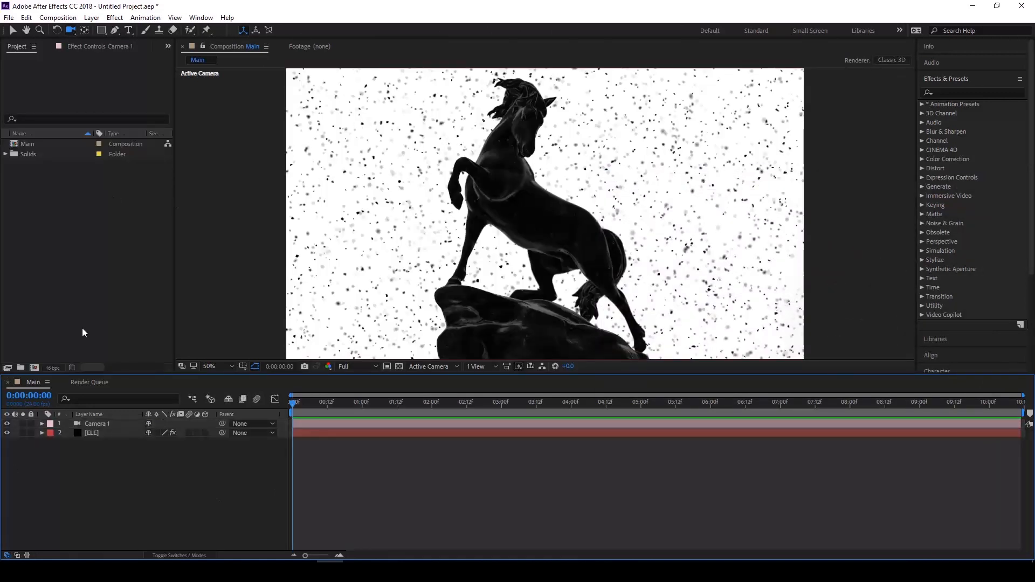
double_click(97, 423)
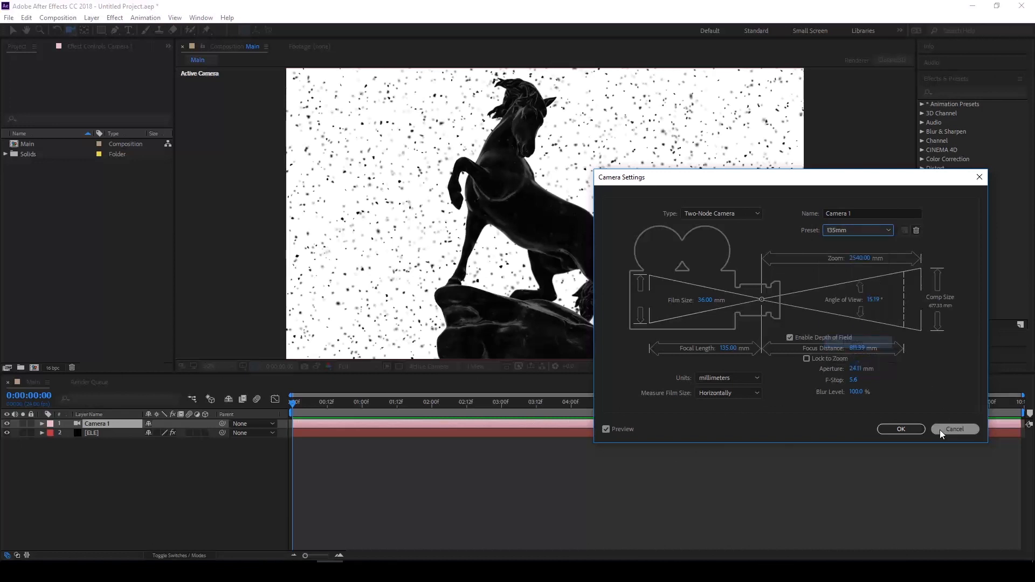
left_click(955, 429)
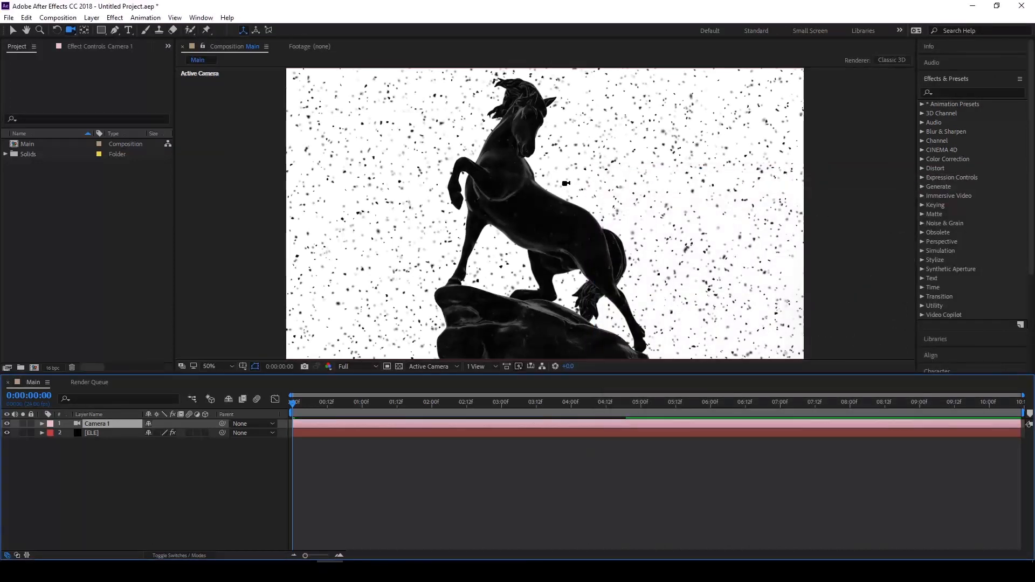